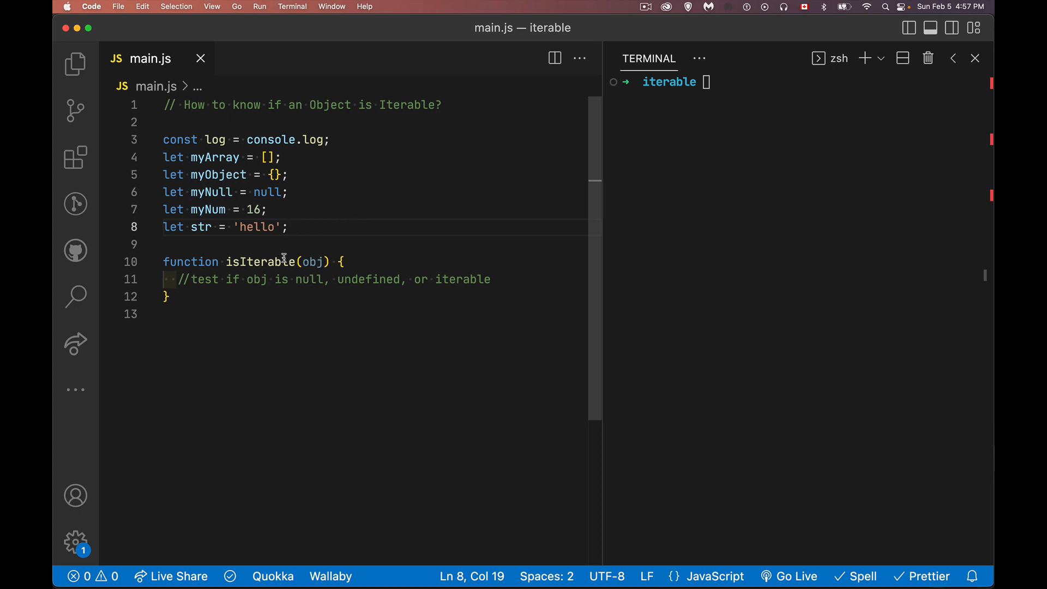
pyautogui.moveTo(289, 313)
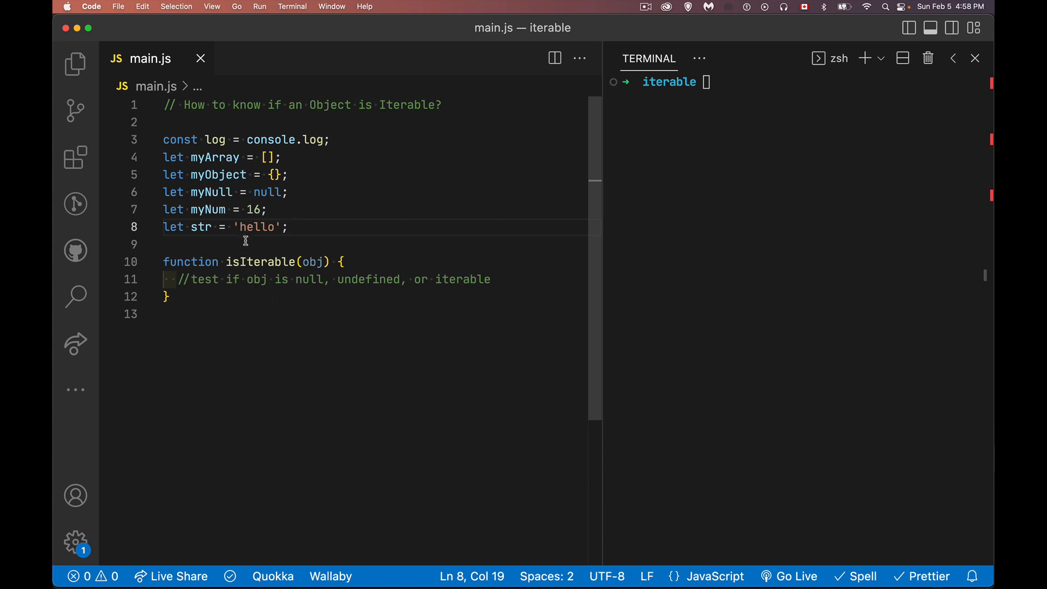
pyautogui.moveTo(268, 232)
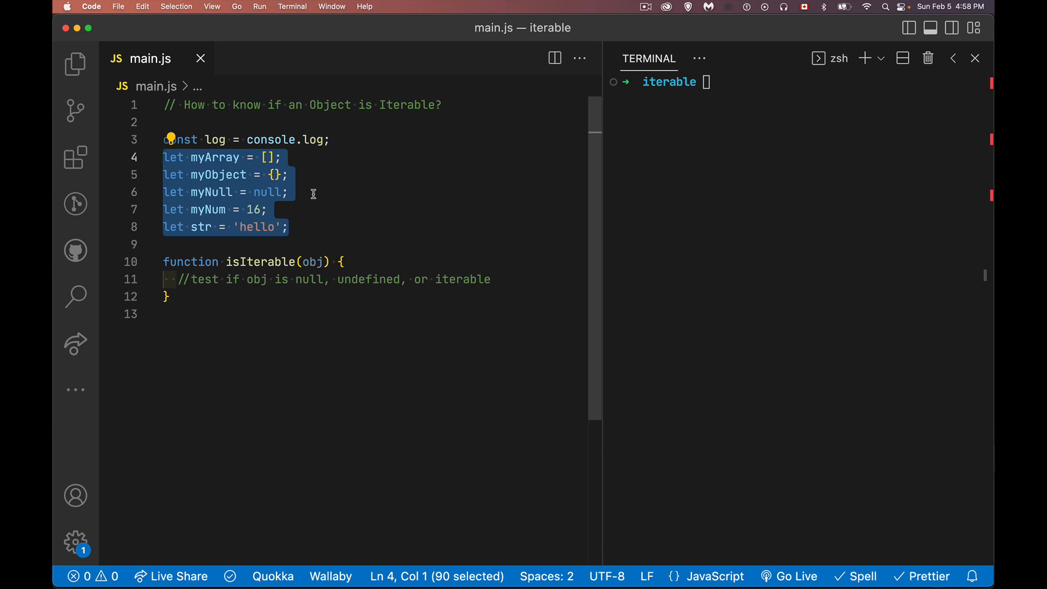
pyautogui.moveTo(323, 279)
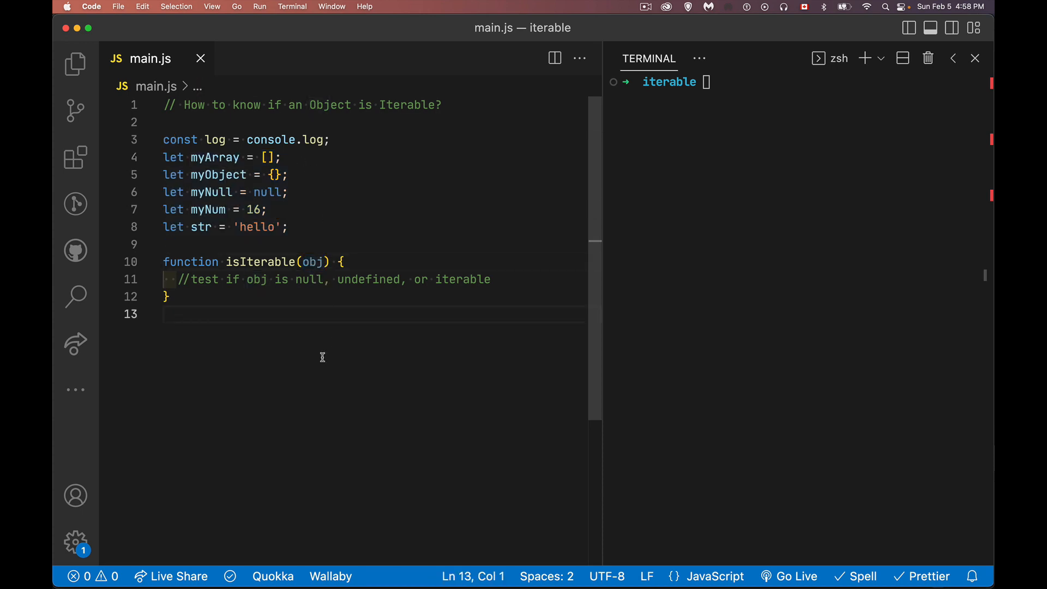
# Step: Add the line log(isIterable(myNull)); using autocomplete for isIterable and myNull
pyautogui.write('log(')
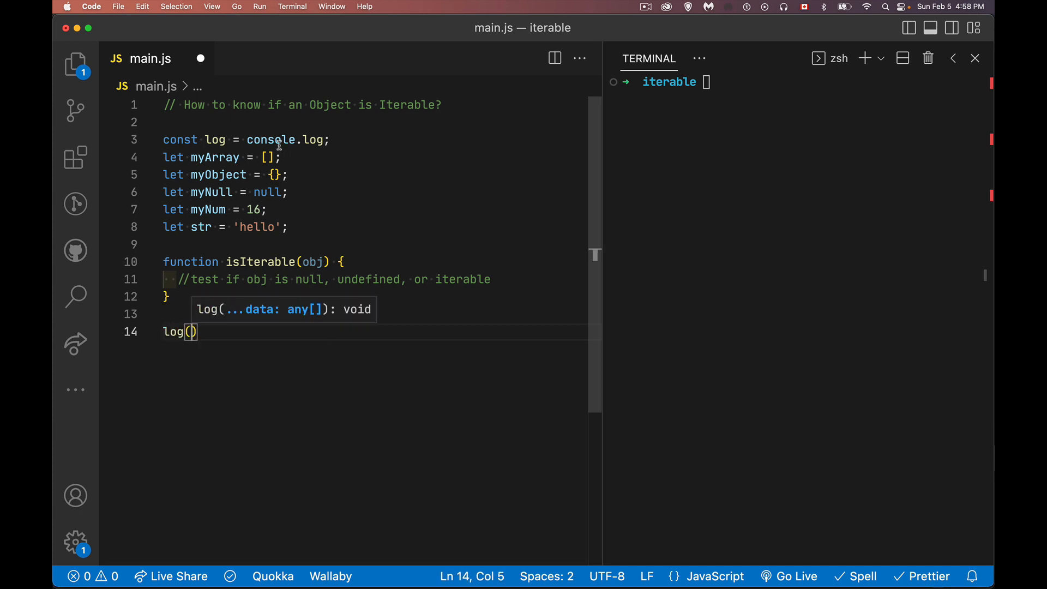
pyautogui.moveTo(259, 409)
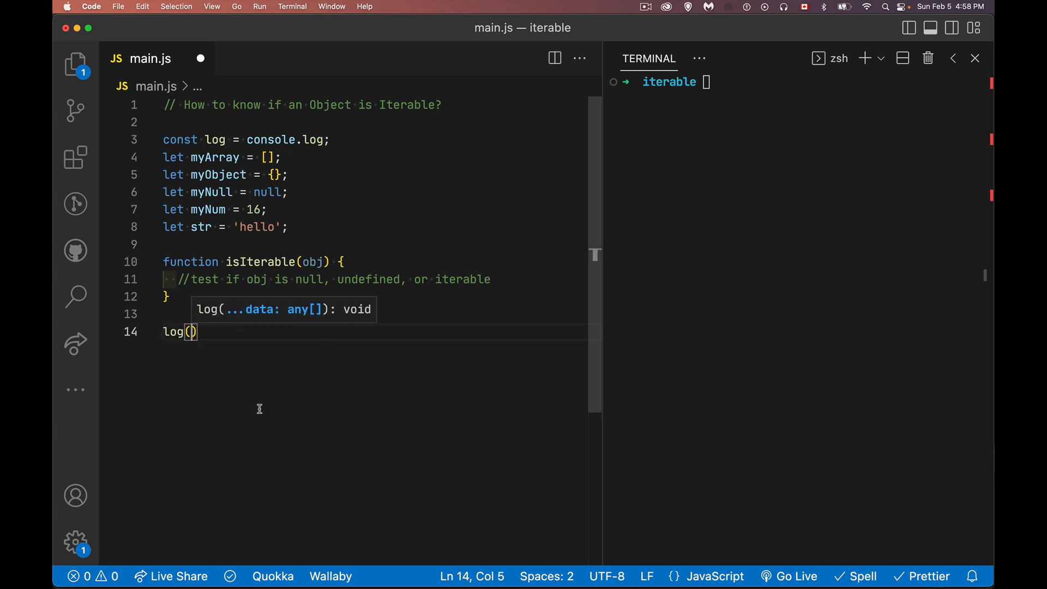
pyautogui.write('isIterable(')
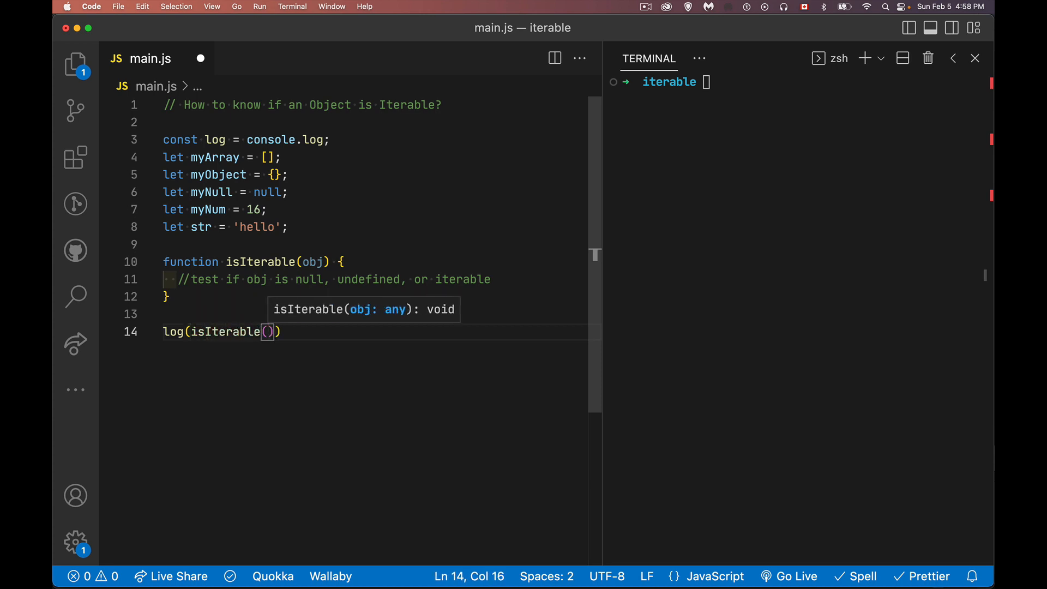
pyautogui.write('myNukk')
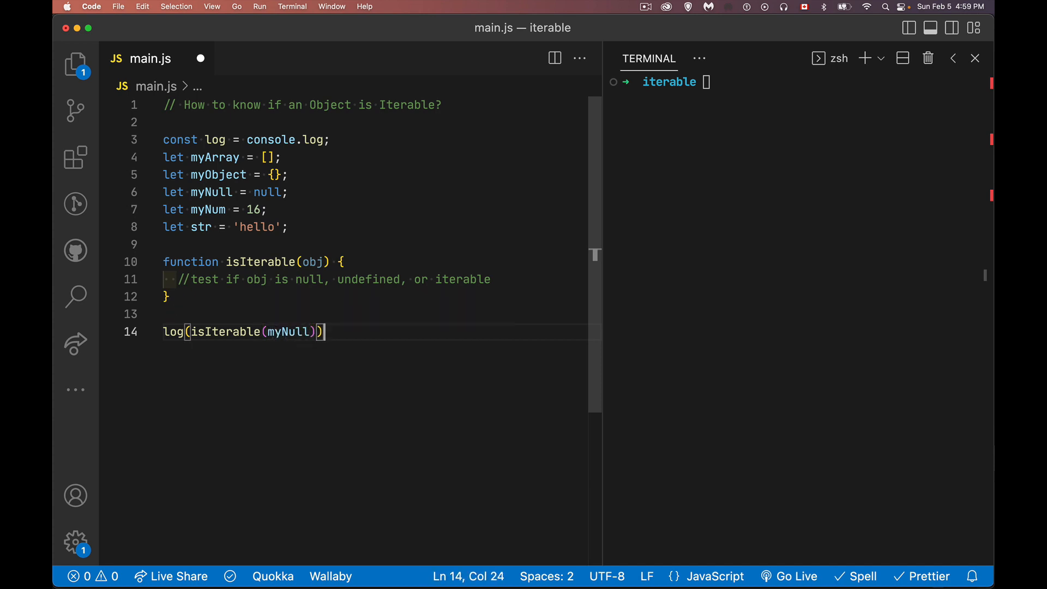
pyautogui.write(';')
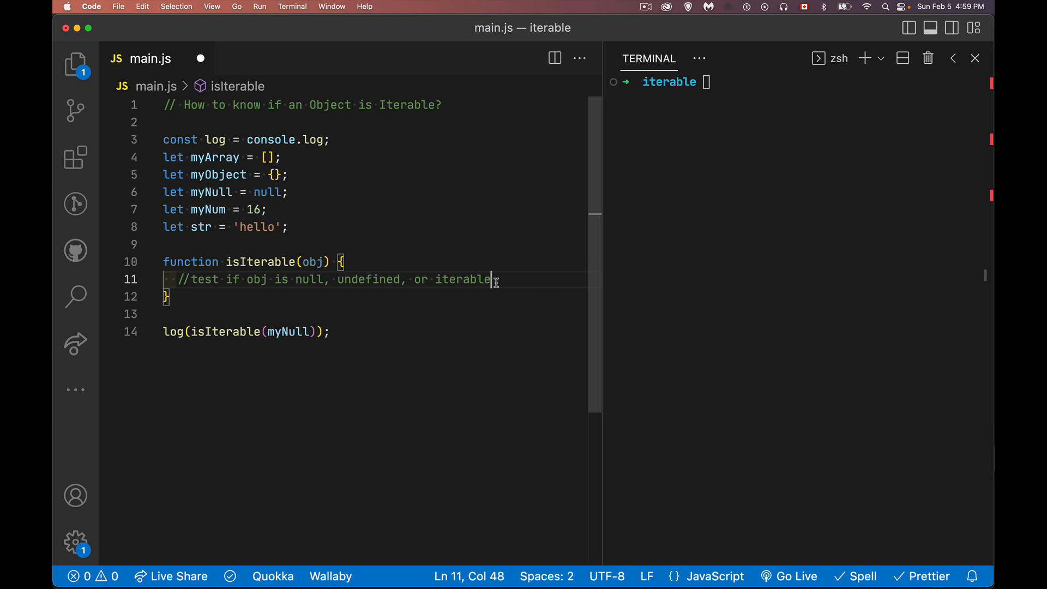
# Step: Write return obj ?? 'alternate'; as the isIterable body and save main.js
pyautogui.press('Enter')
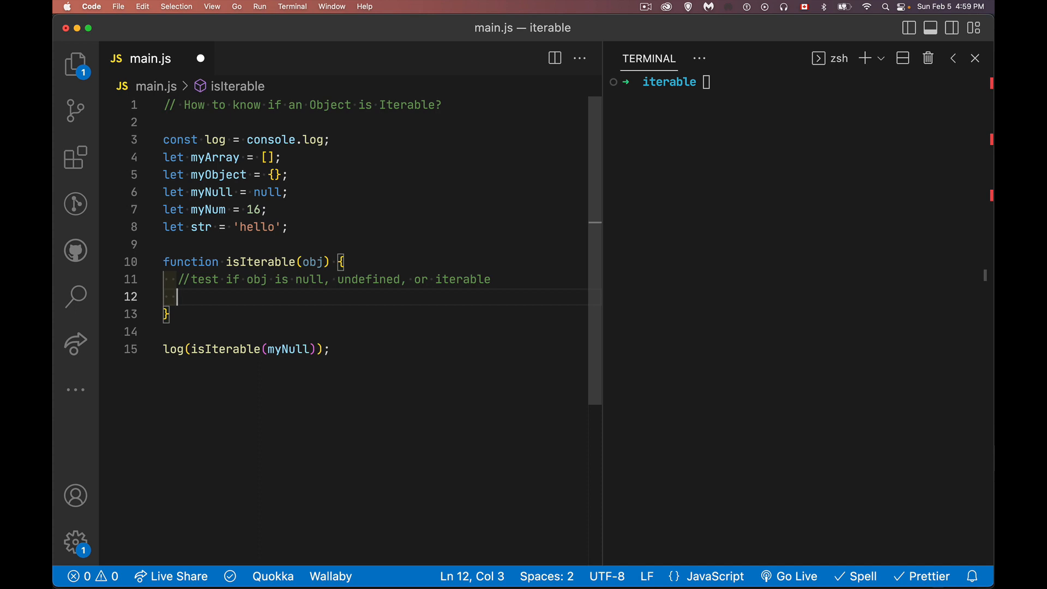
pyautogui.write('obj')
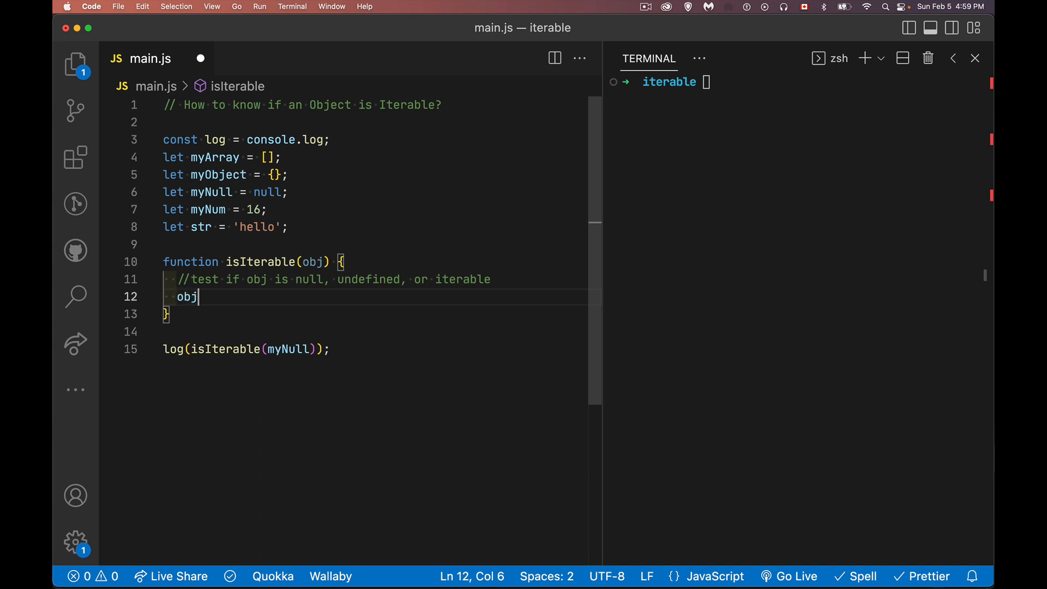
pyautogui.write('??')
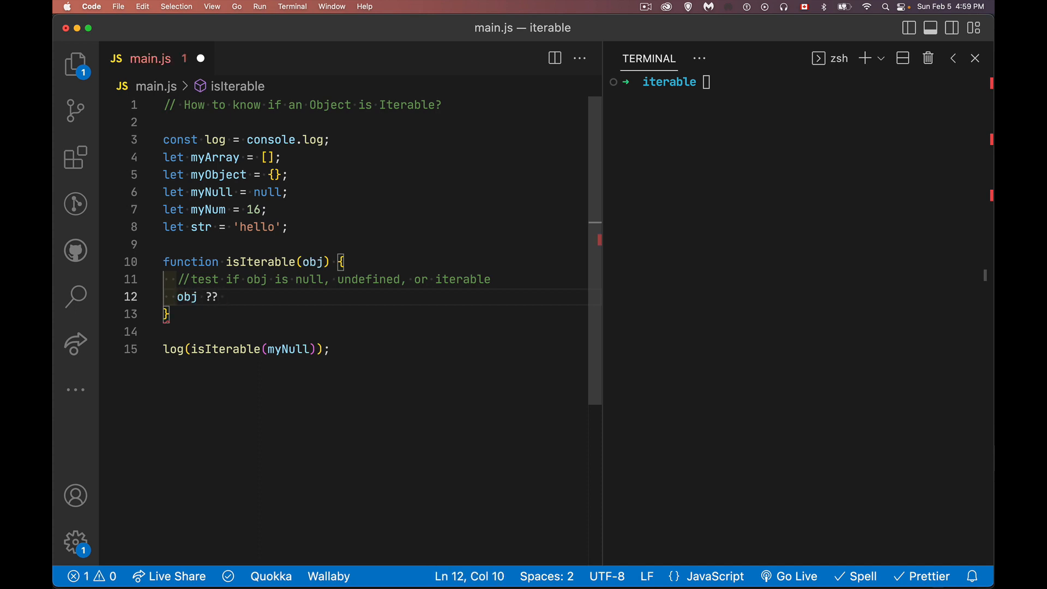
pyautogui.write("'a'")
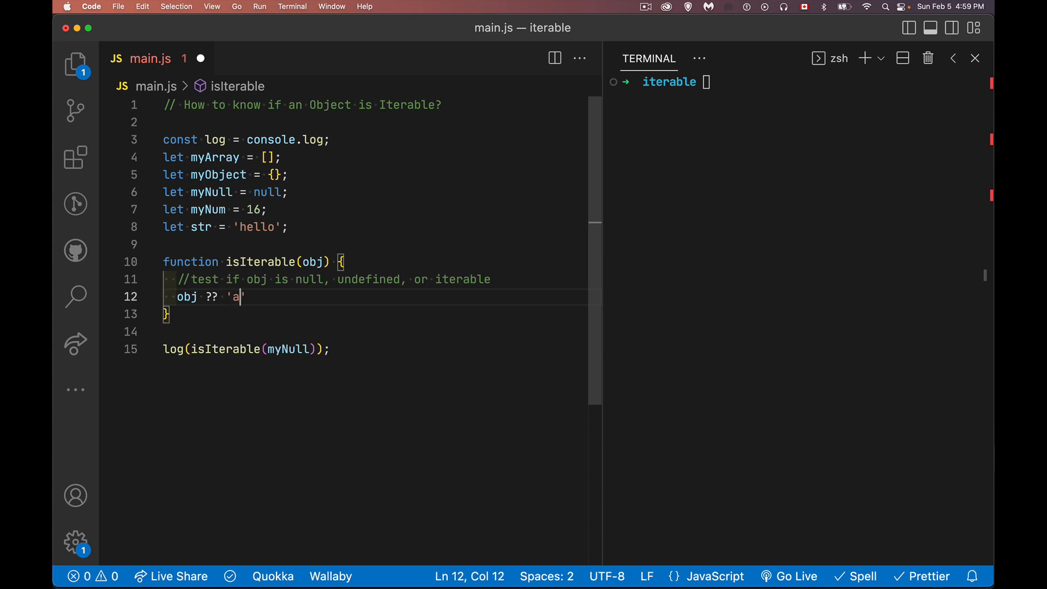
pyautogui.write('lternate')
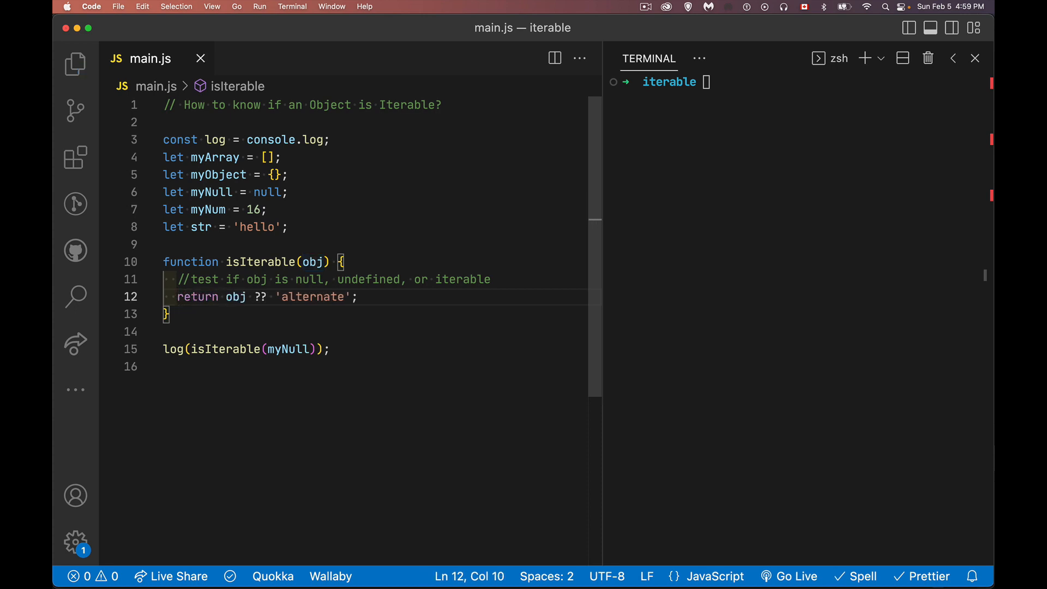
# Step: Clear the terminal output with the clear command
pyautogui.write('clear')
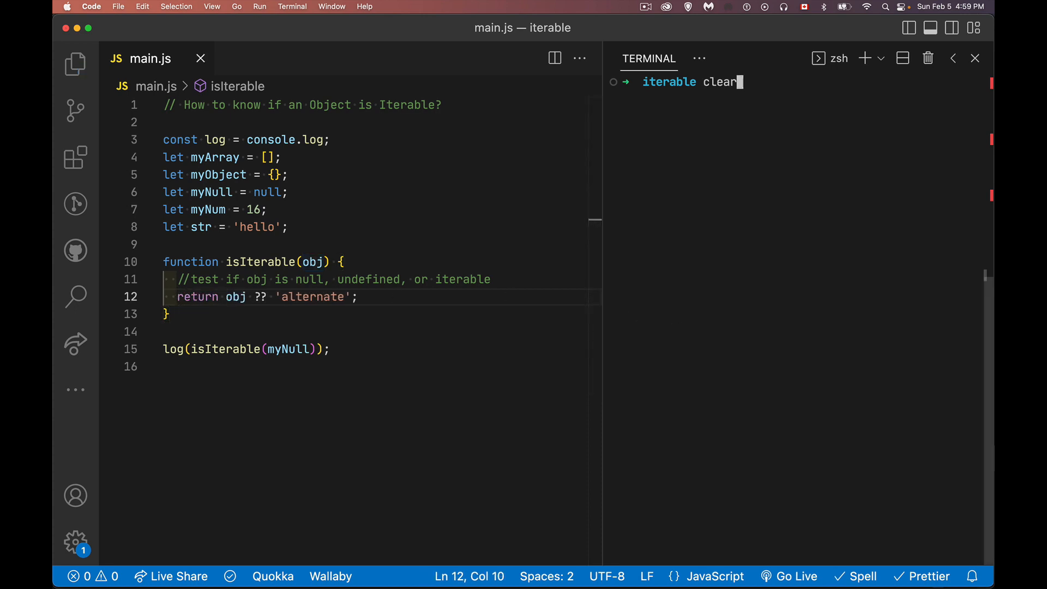
pyautogui.write('node main.js')
pyautogui.press('Enter')
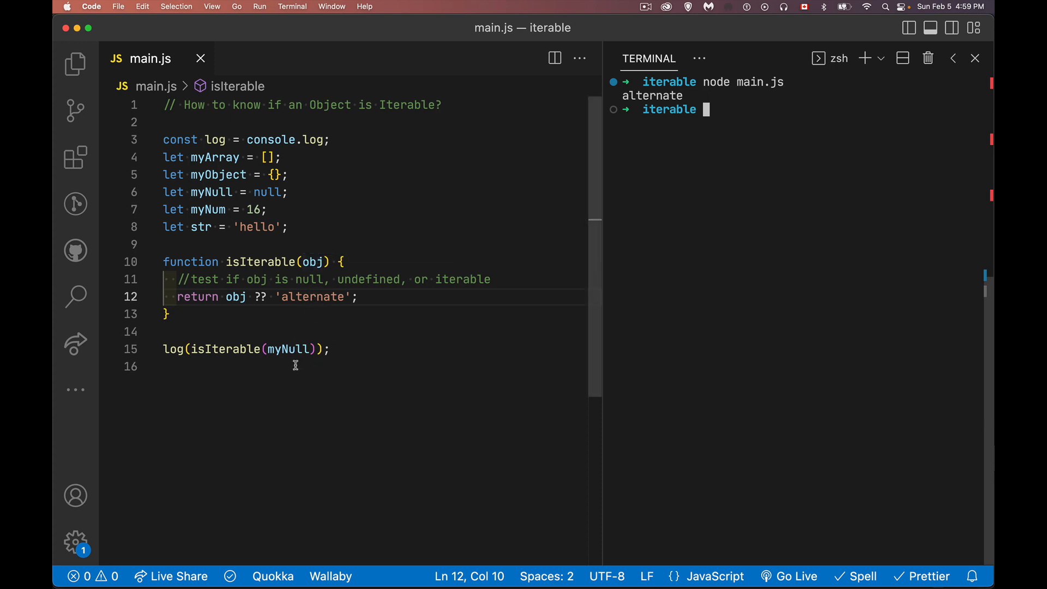
pyautogui.moveTo(325, 317)
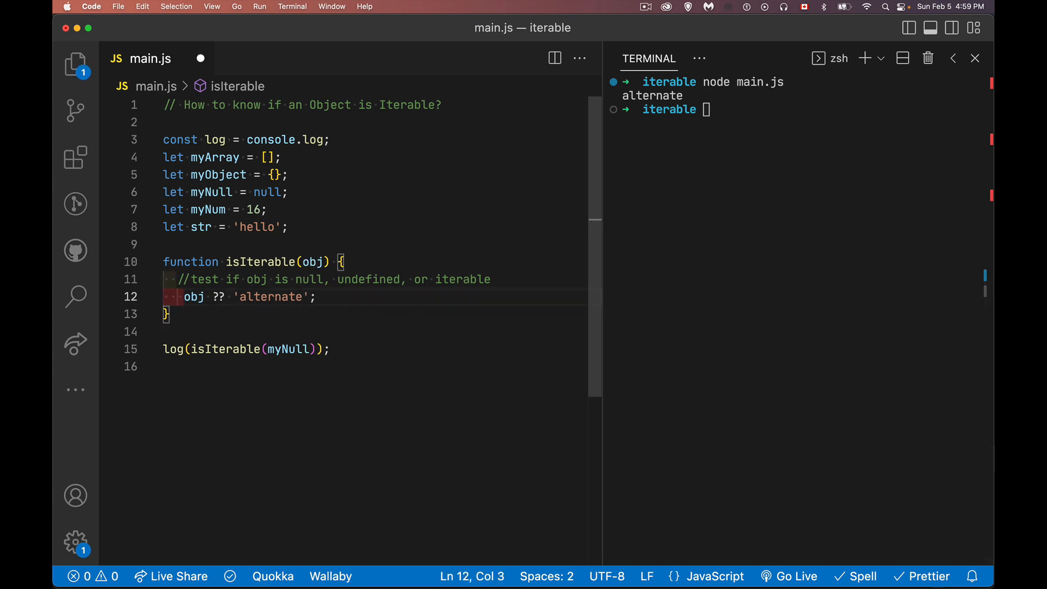
# Step: Change the fallback to obj = obj ?? new Error('Value is null or undefined')
pyautogui.write('obj =')
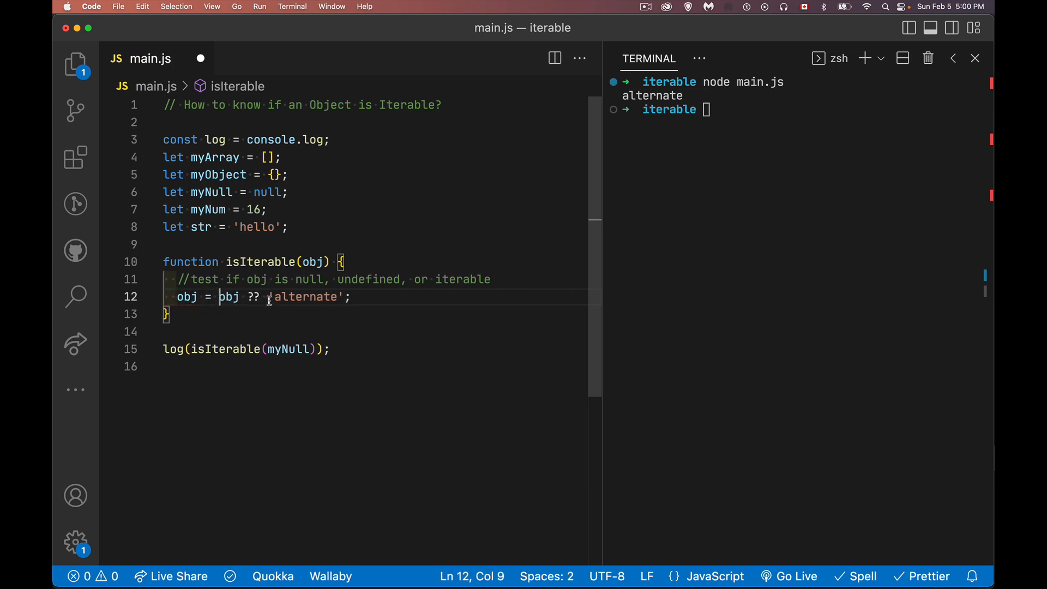
pyautogui.press('Backspace')
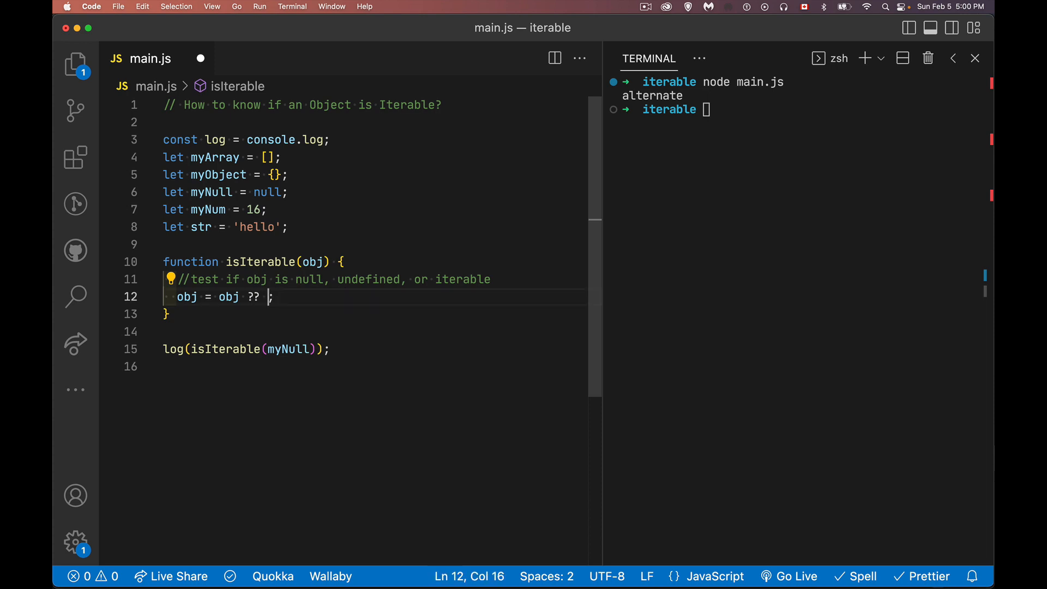
pyautogui.write("new Error('")
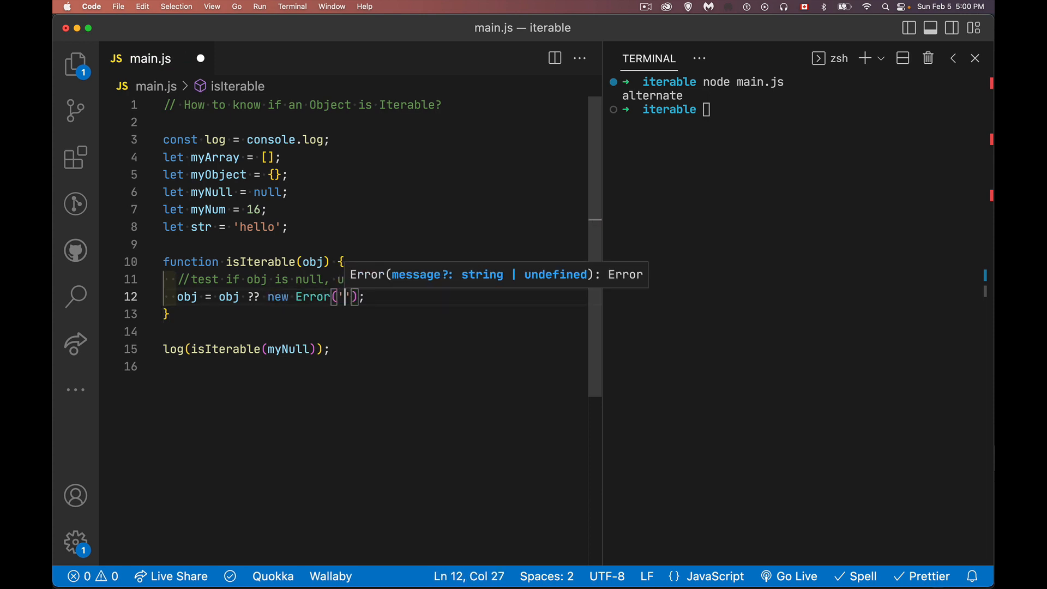
pyautogui.write('Value is null or undefine')
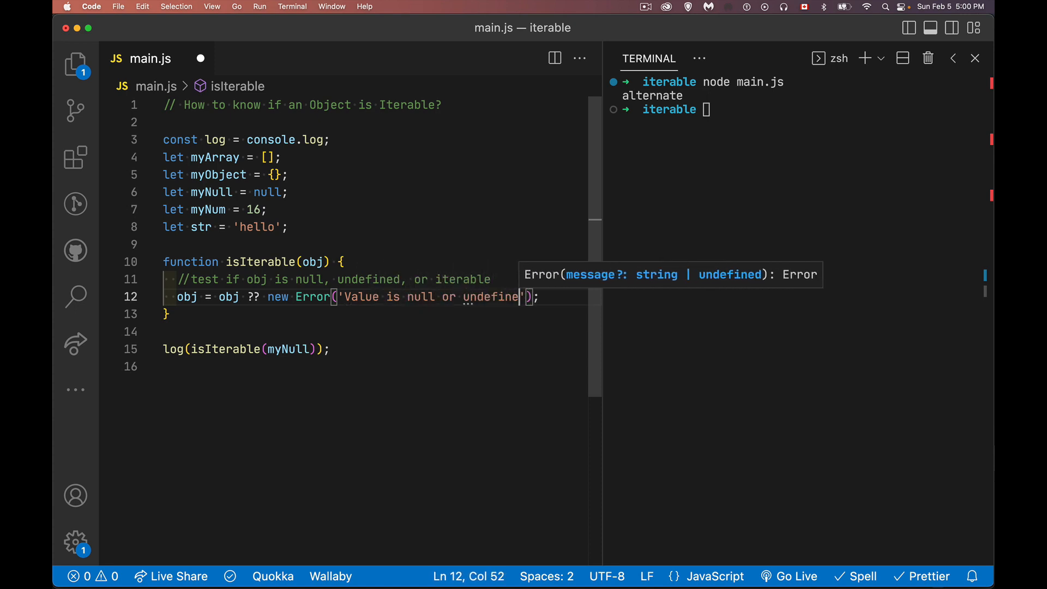
pyautogui.press('Enter')
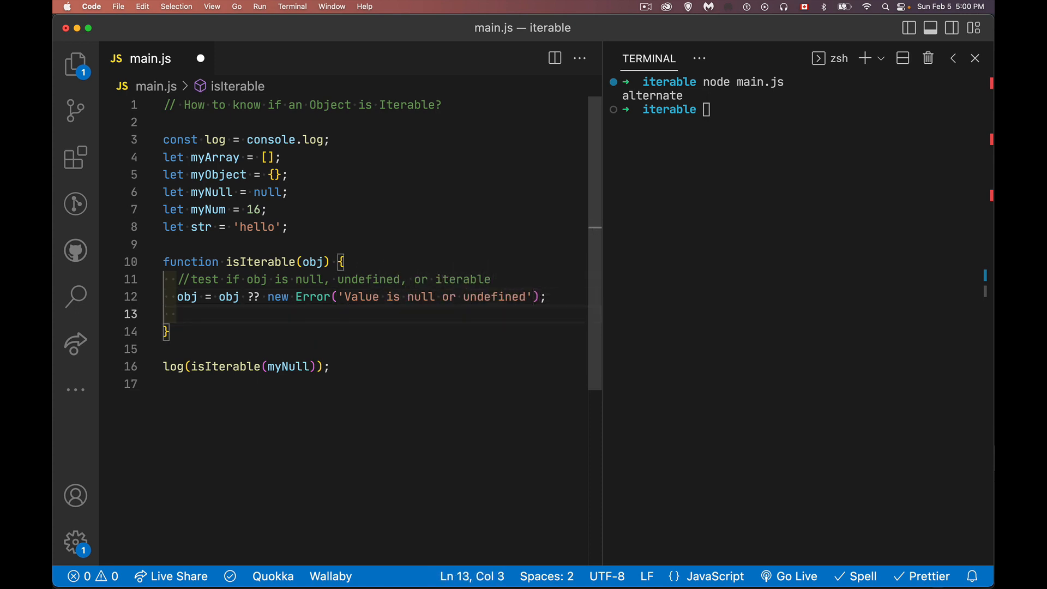
# Step: Add the line if(obj instanceof Error) throw obj
pyautogui.write('if(')
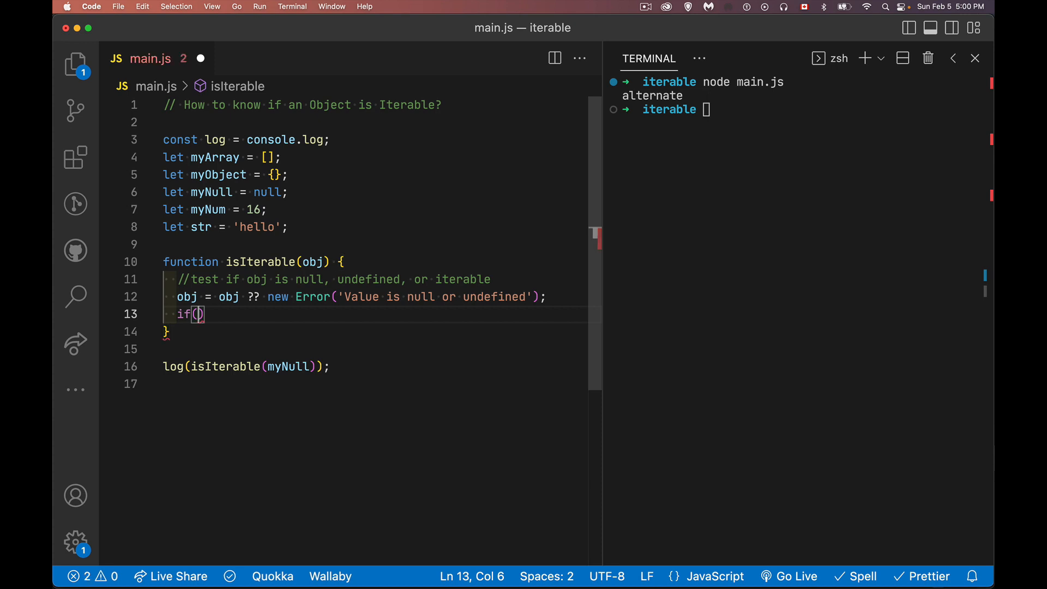
pyautogui.write('obj')
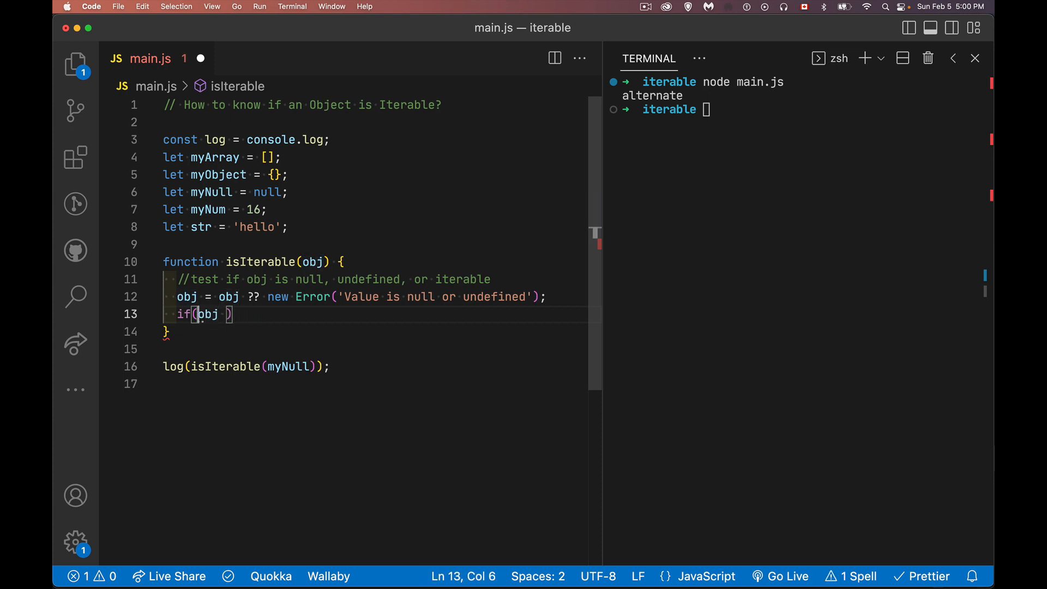
pyautogui.write('instanceof')
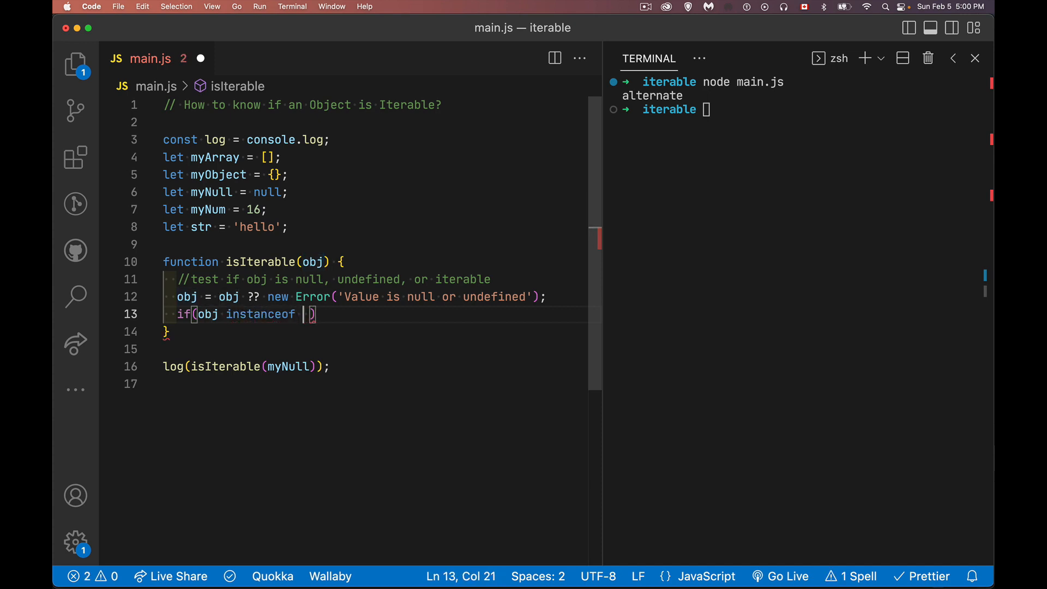
pyautogui.write('Error')
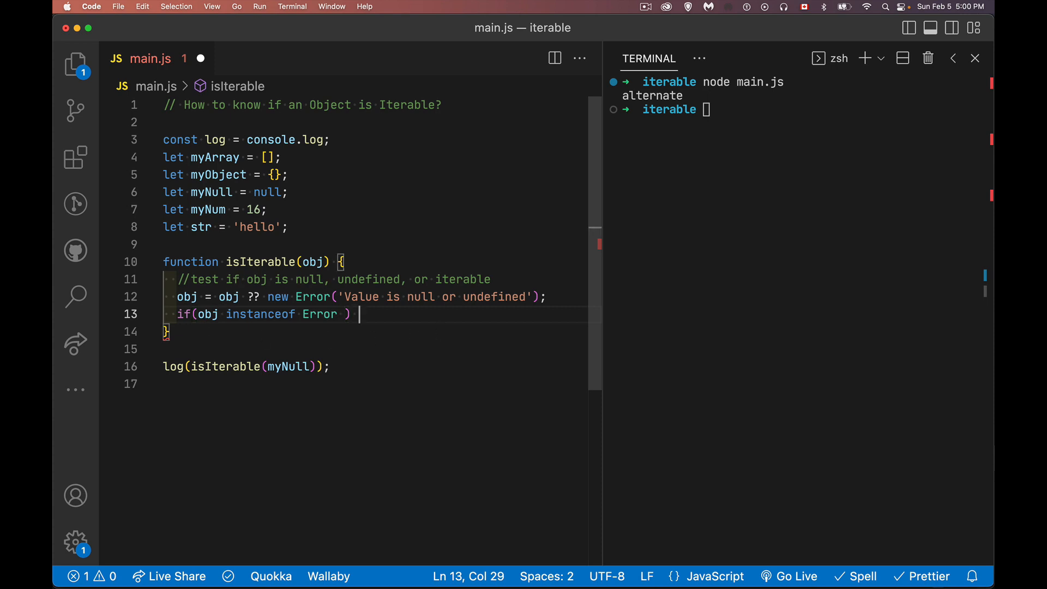
pyautogui.write('throw obj')
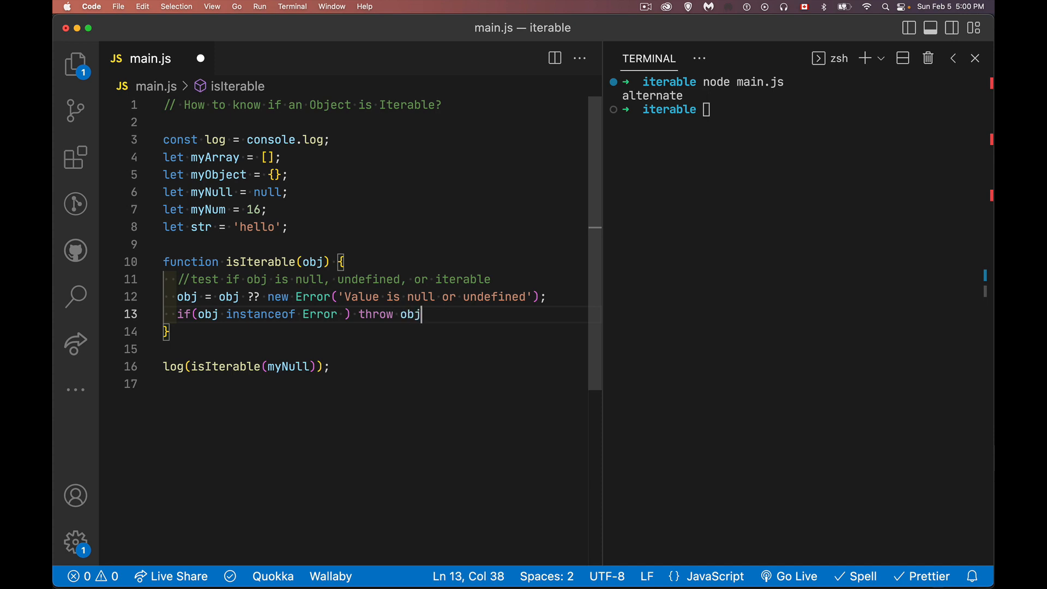
# Step: Save and run main.js to see the null error, then add a blank line after the throw
pyautogui.press('Enter')
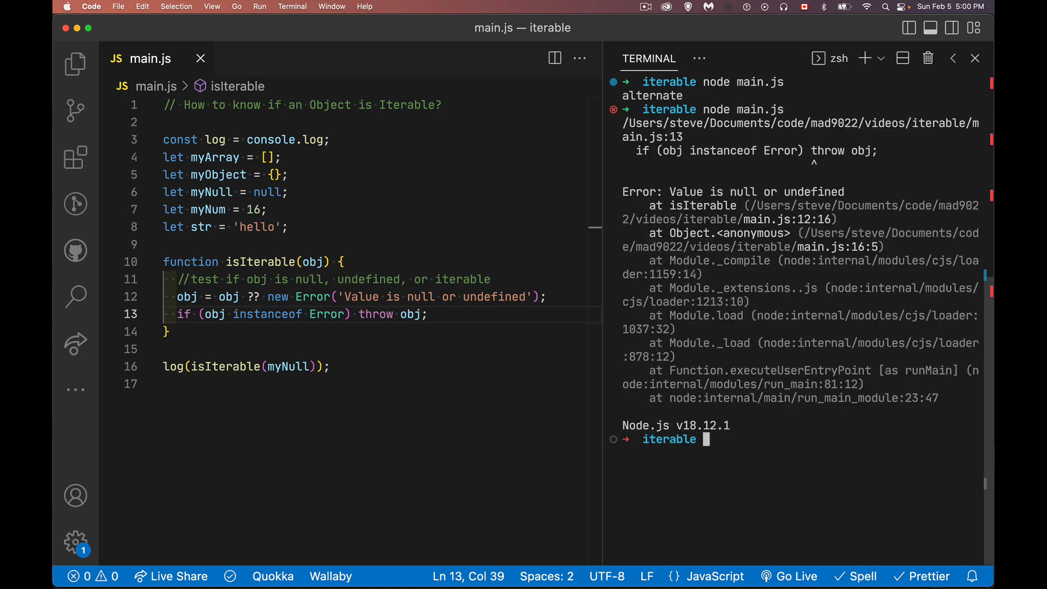
pyautogui.moveTo(668, 191)
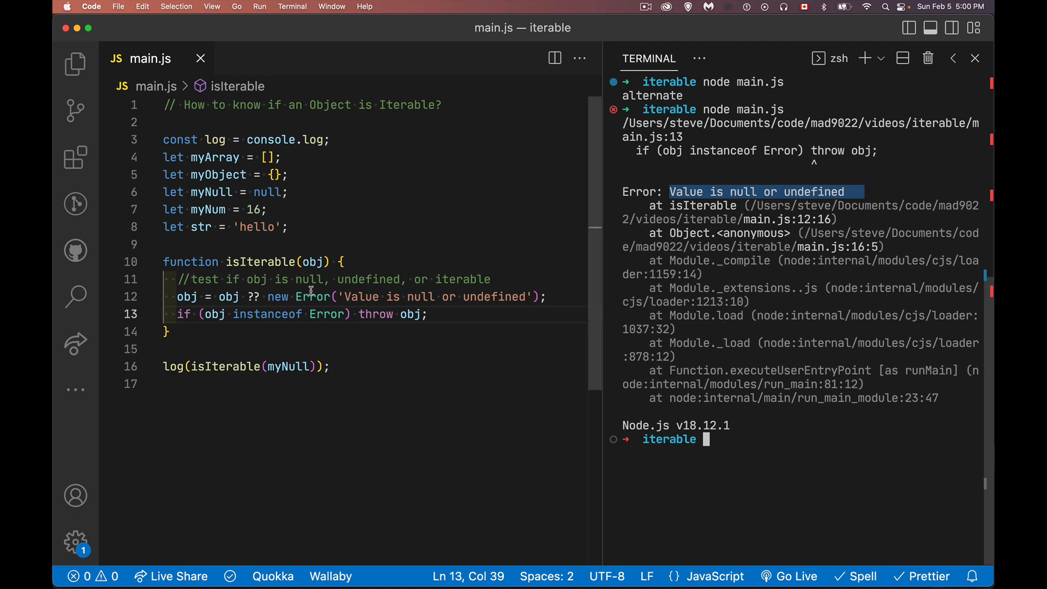
pyautogui.press('Enter')
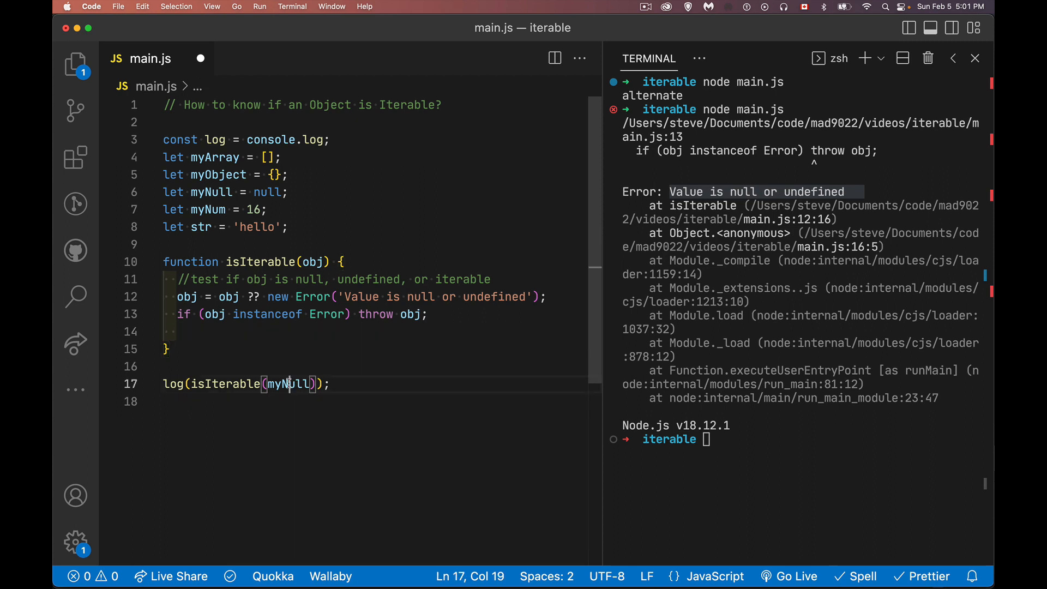
# Step: Switch the log test to myArray and begin the line return (obj[Symbol.iterator])
pyautogui.doubleClick(286, 384)
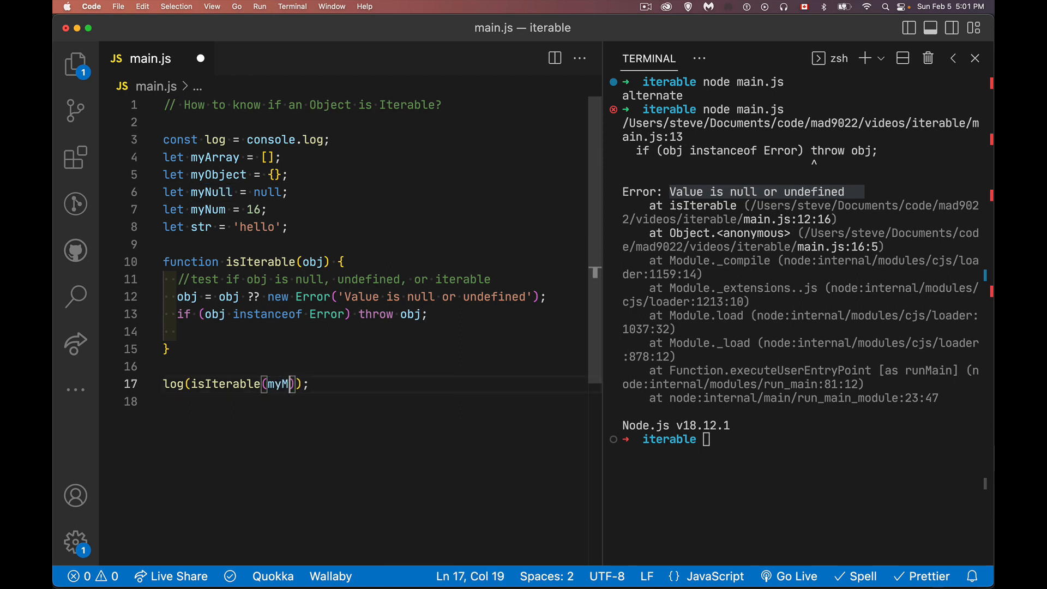
pyautogui.write('Array')
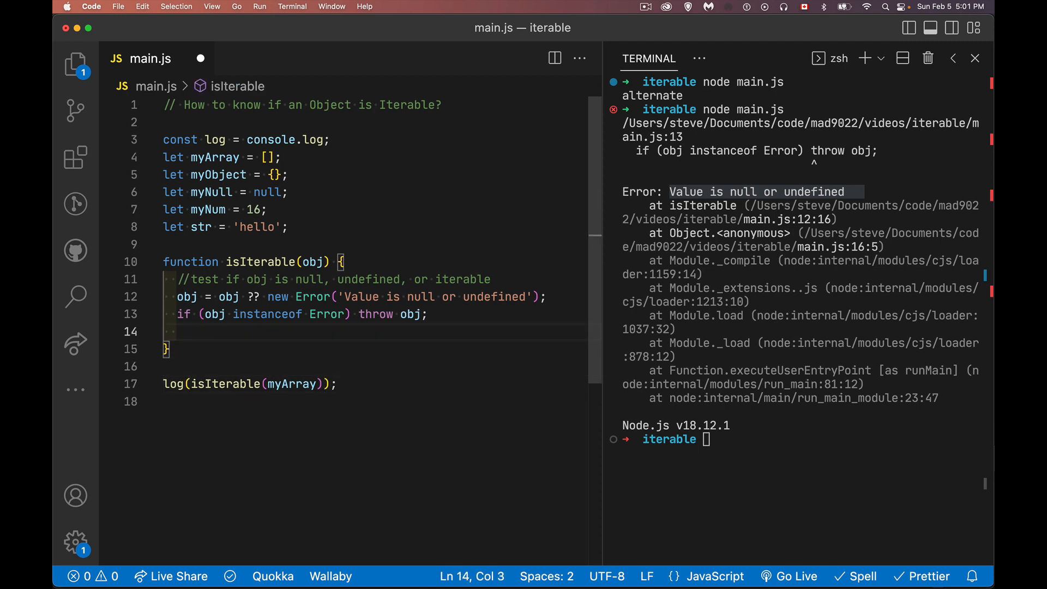
pyautogui.write('return')
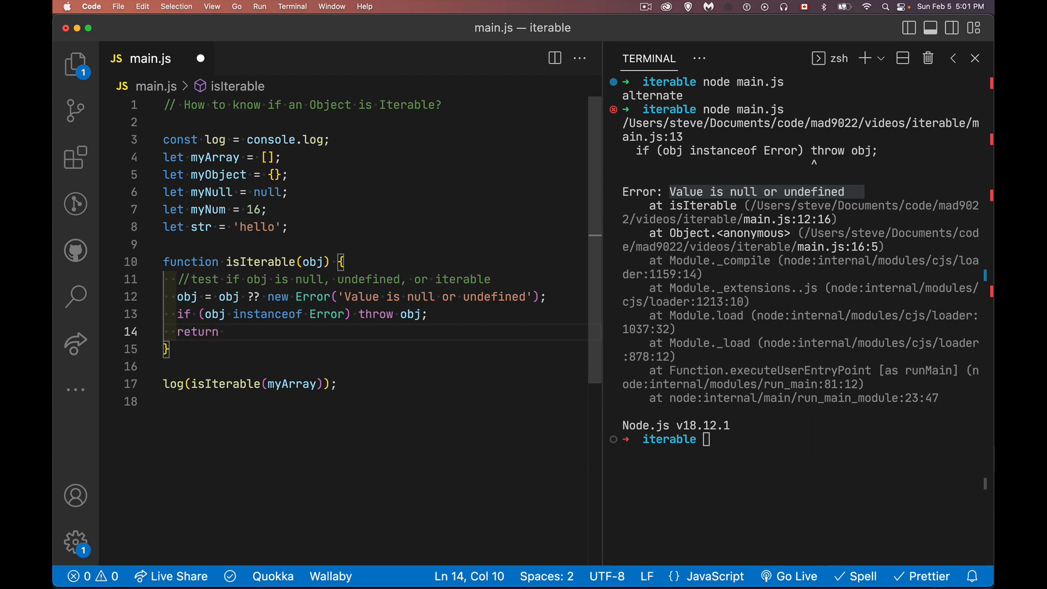
pyautogui.write('()')
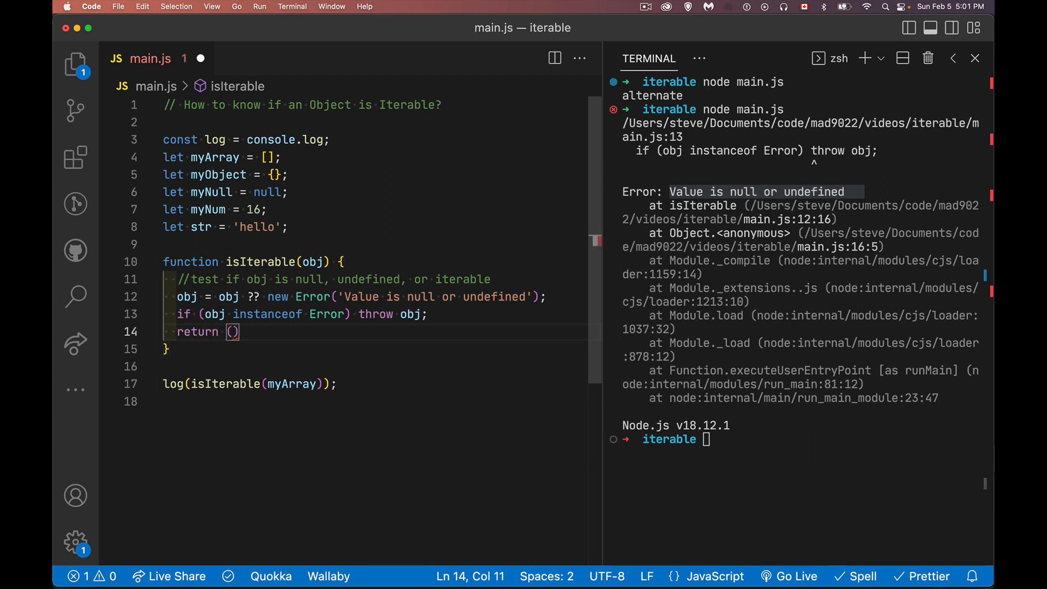
pyautogui.write('o')
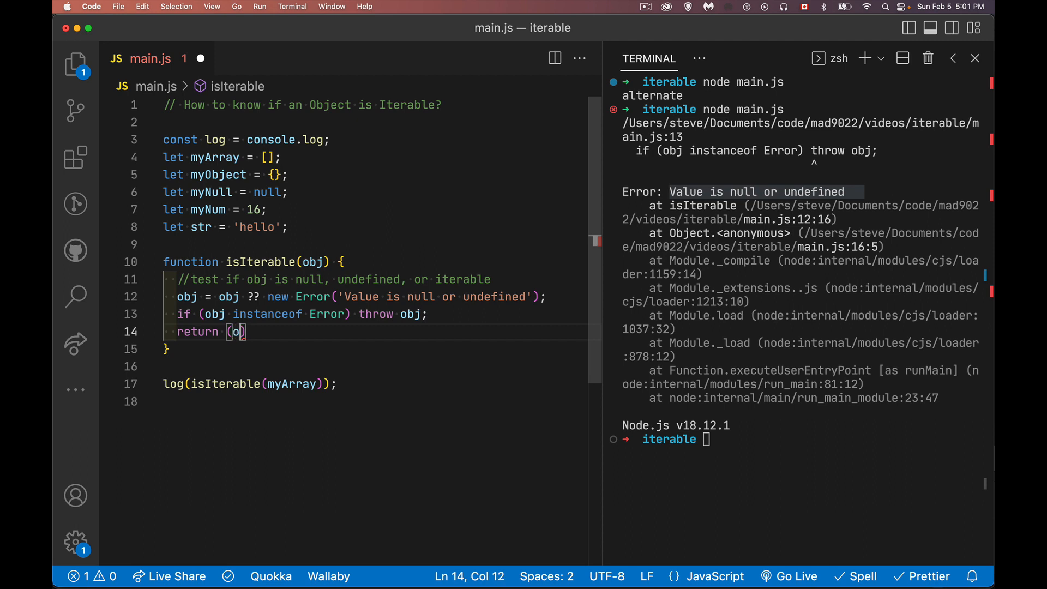
pyautogui.write('bj[]')
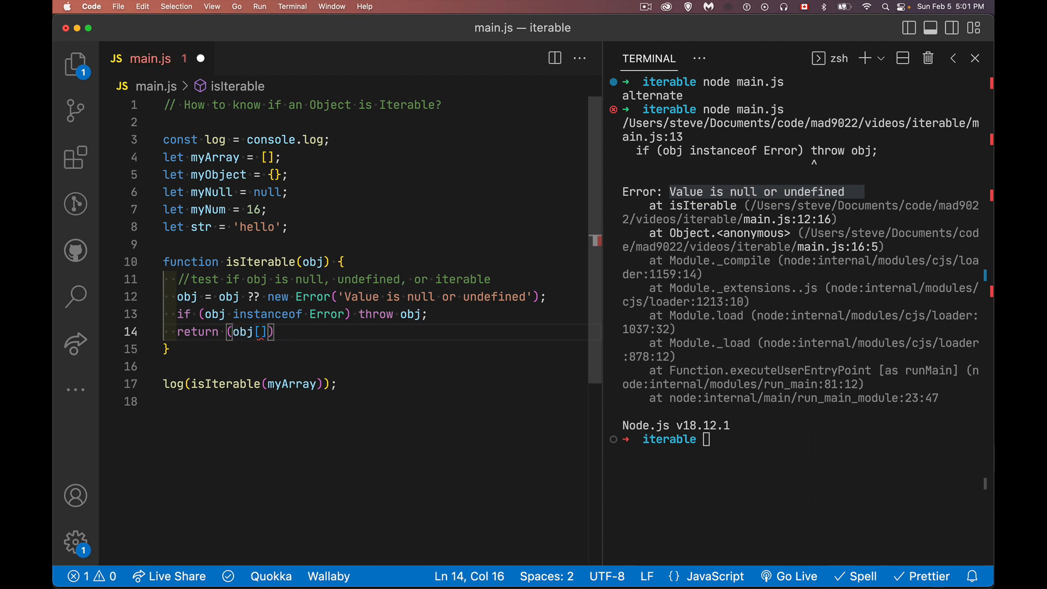
pyautogui.moveTo(211, 162)
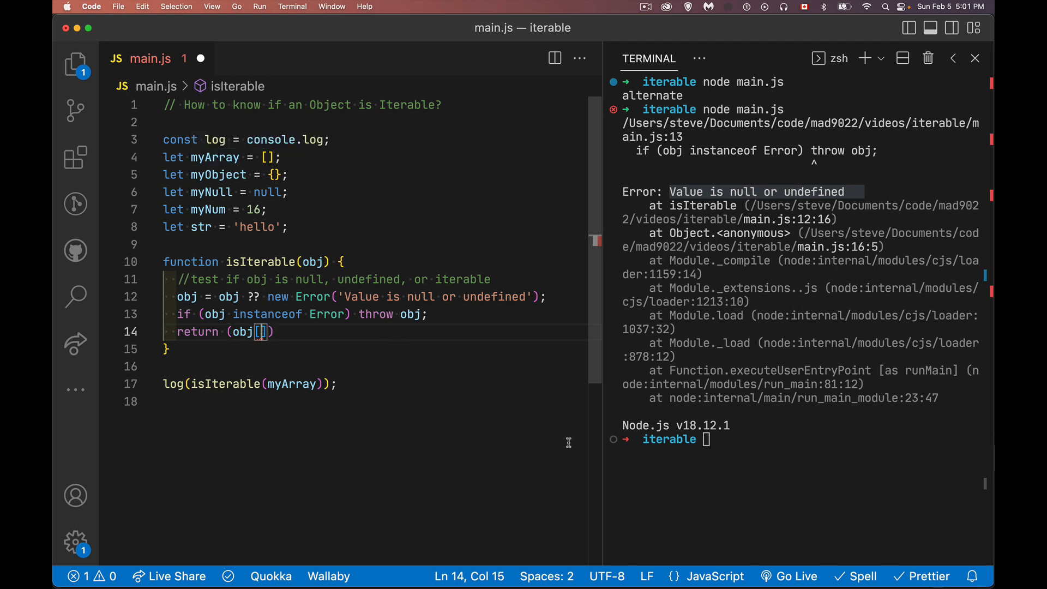
pyautogui.write("'iter'")
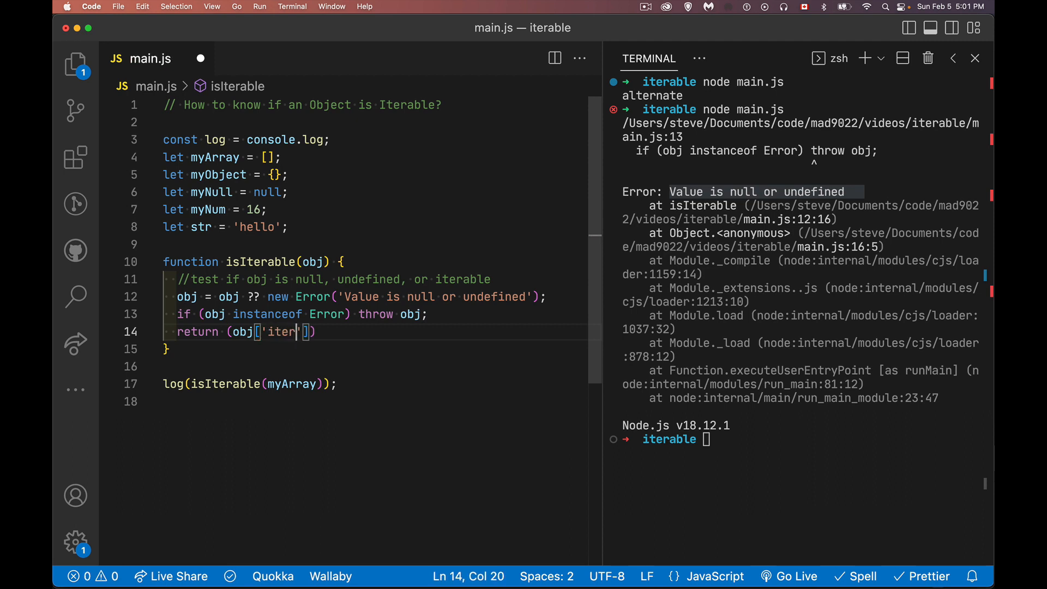
pyautogui.write('ator')
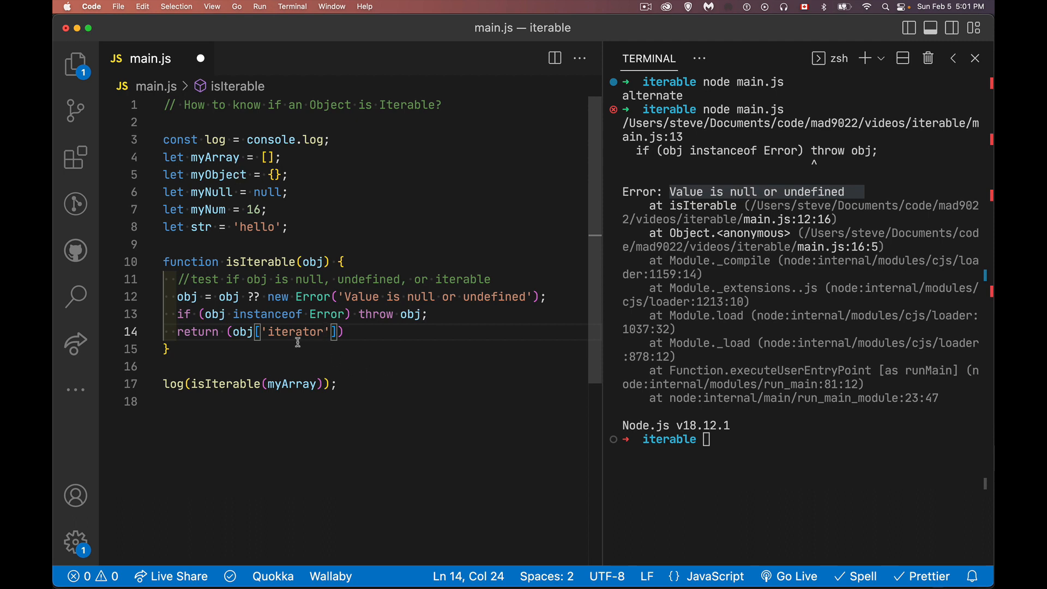
pyautogui.moveTo(280, 332)
pyautogui.write('Symbol.')
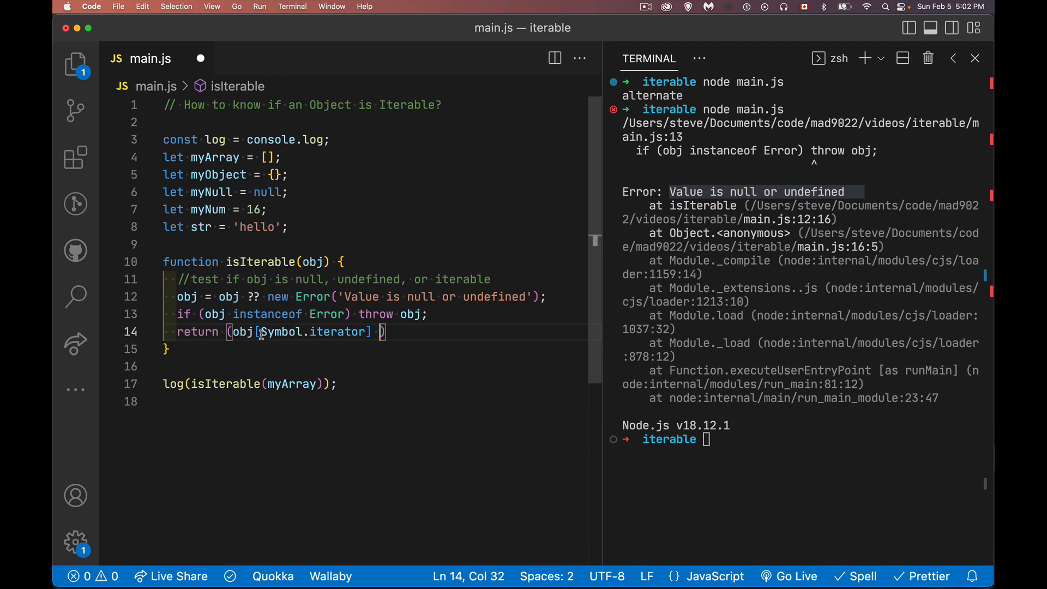
pyautogui.doubleClick(283, 331)
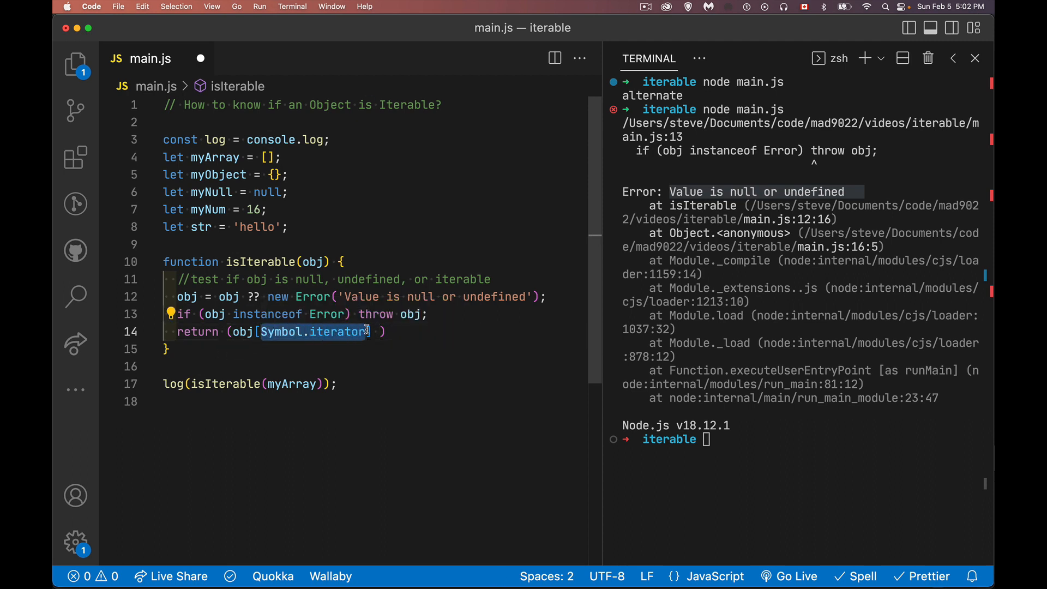
pyautogui.moveTo(306, 359)
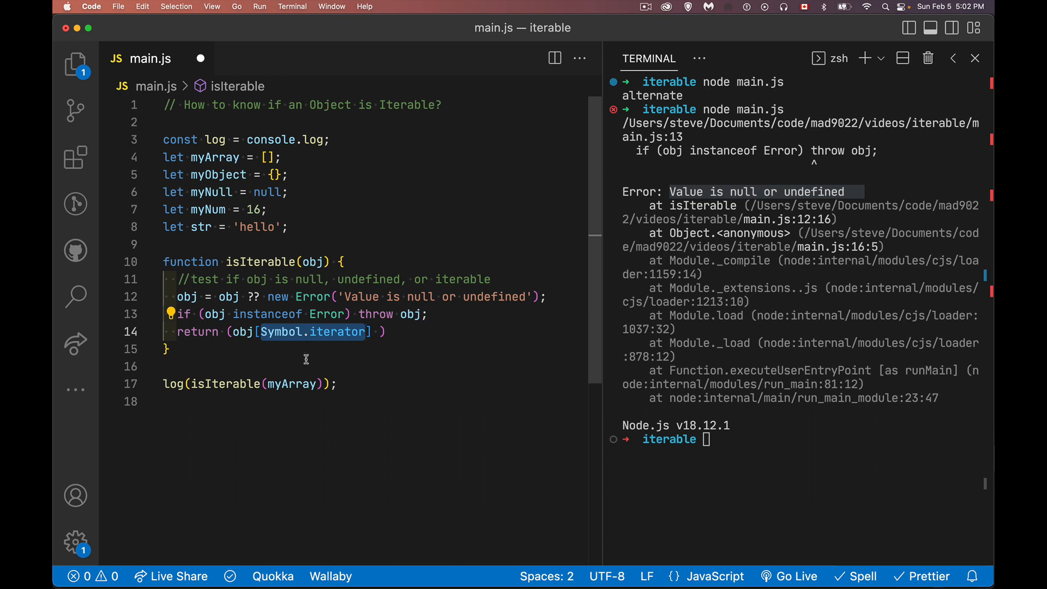
pyautogui.moveTo(319, 362)
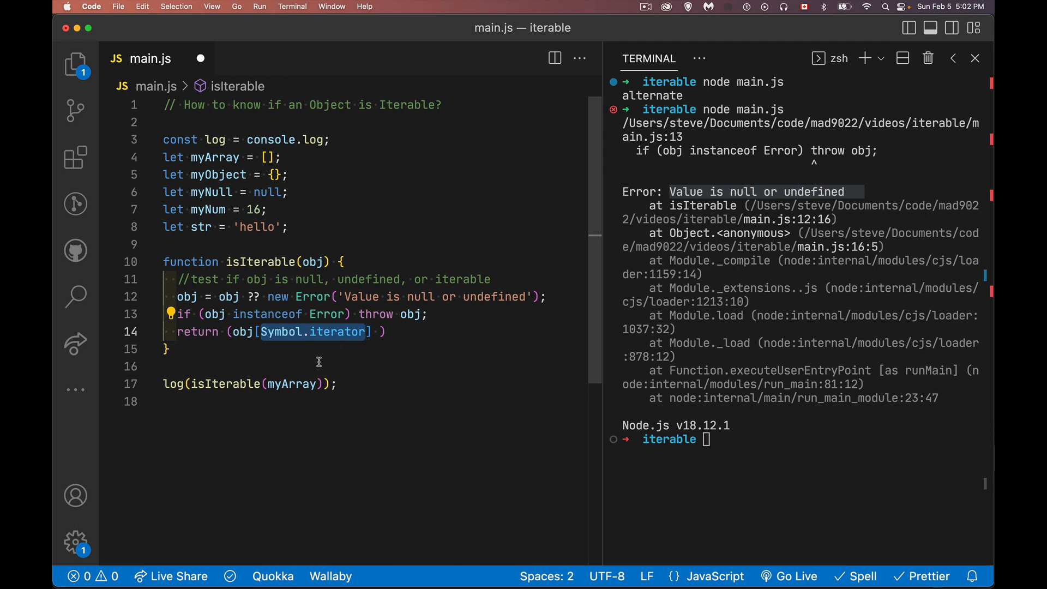
pyautogui.moveTo(379, 331)
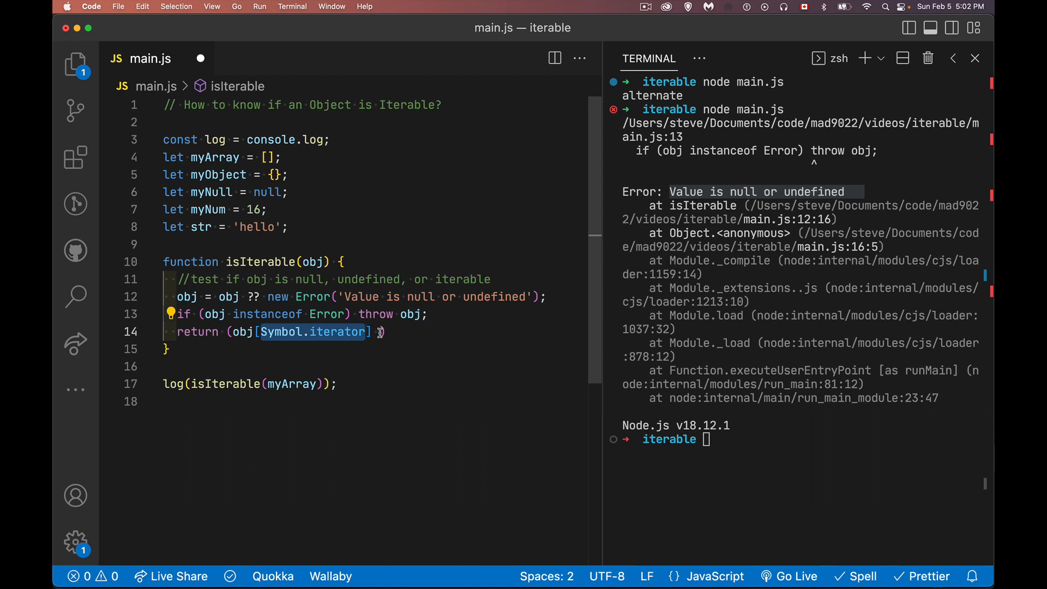
# Step: Extend the return to obj[Symbol.iterator] && typeof obj[Symbol.iterator] === 'function'
pyautogui.write('&&')
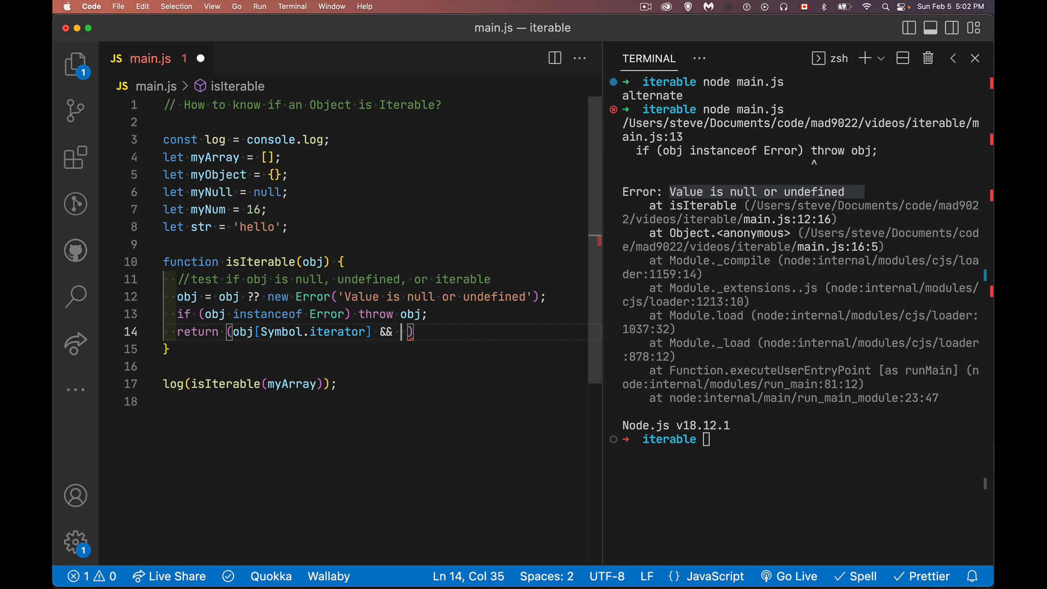
pyautogui.write('typeof obj[')
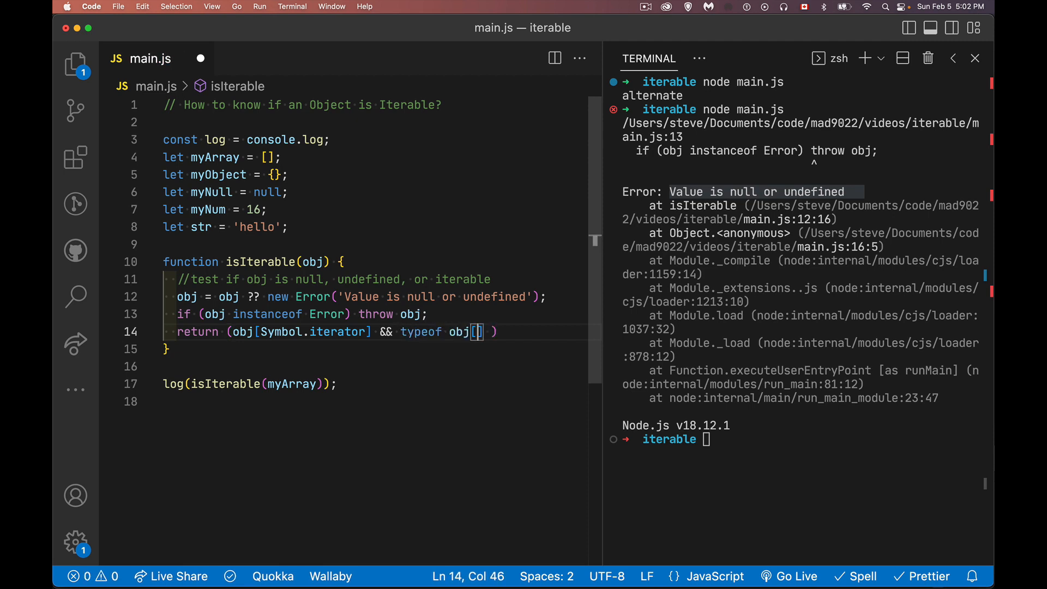
pyautogui.write('S')
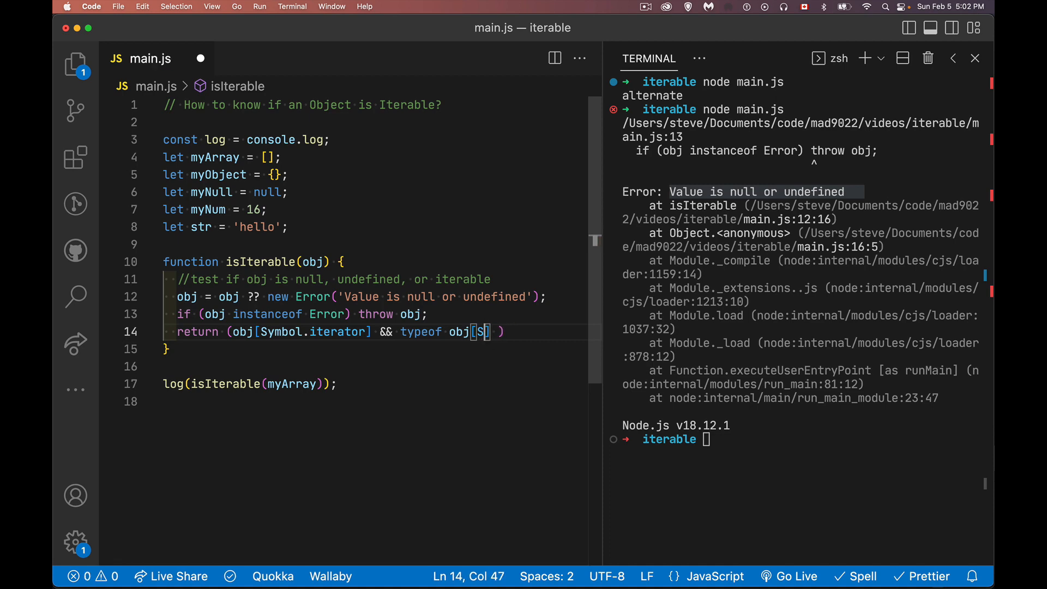
pyautogui.write('Symbol.iterator')
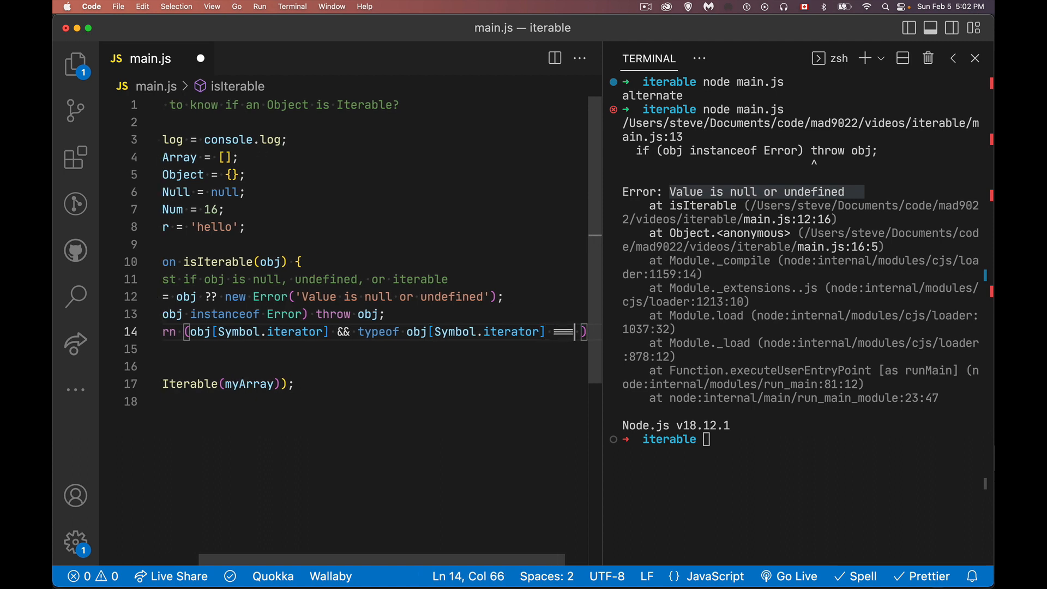
pyautogui.write("'function';")
pyautogui.click(801, 438)
pyautogui.write('node main.js')
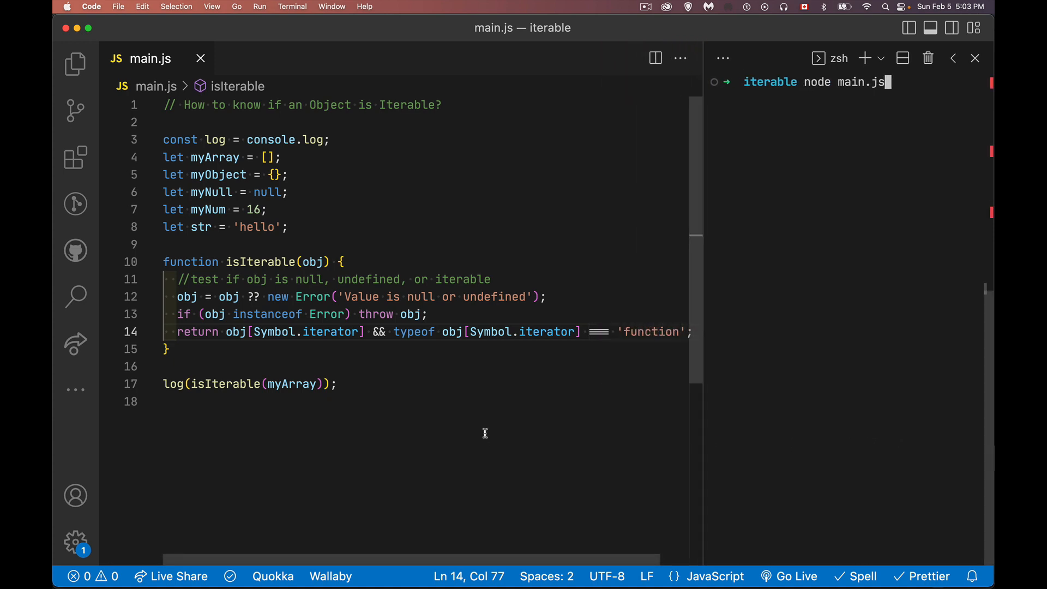
pyautogui.moveTo(338, 338)
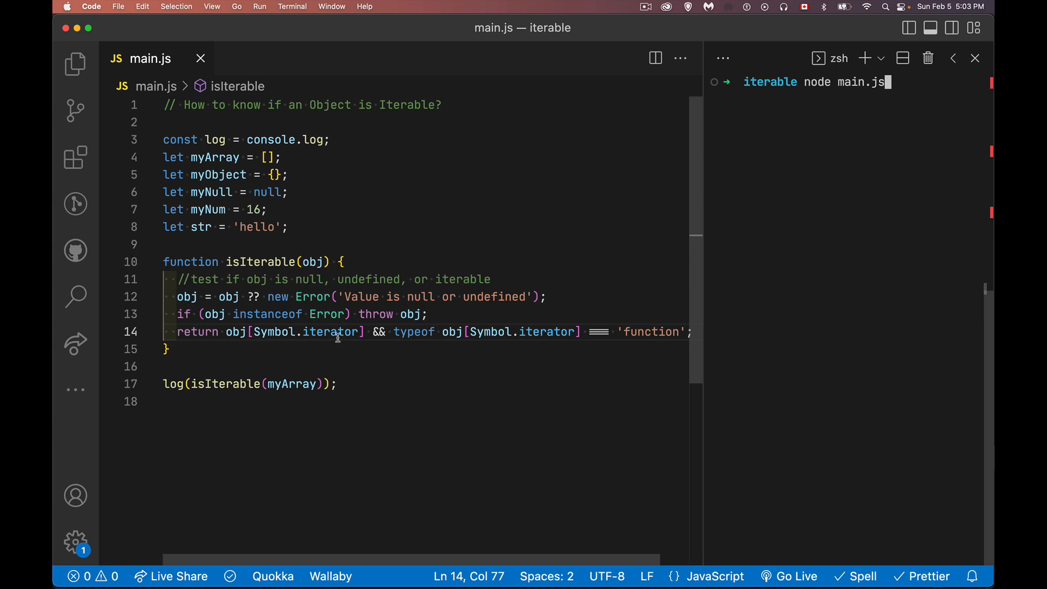
pyautogui.moveTo(425, 372)
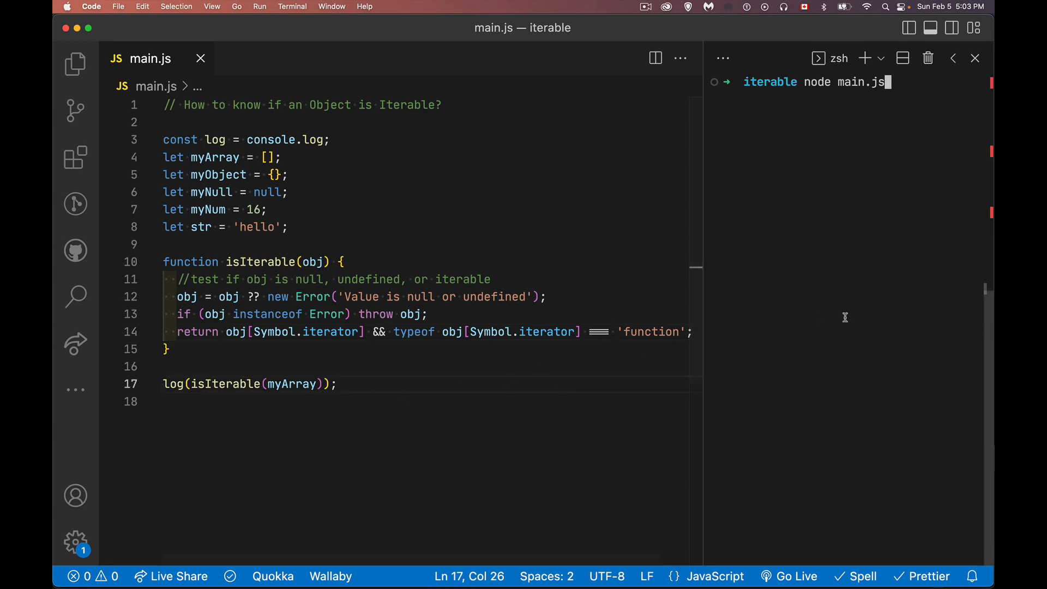
# Step: Run node main.js in the terminal, printing true for myArray
pyautogui.press('Enter')
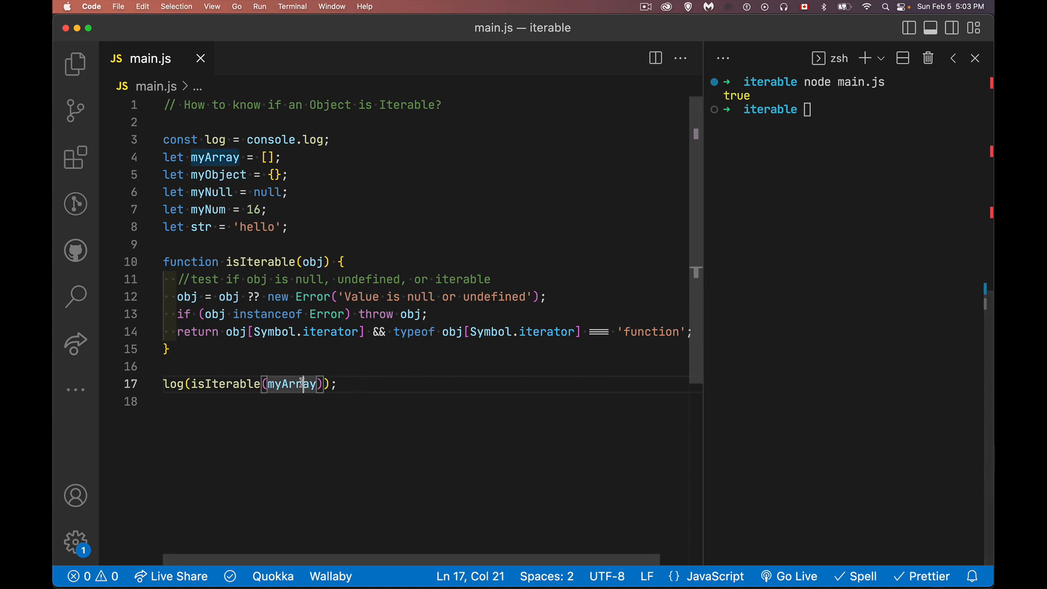
pyautogui.moveTo(354, 395)
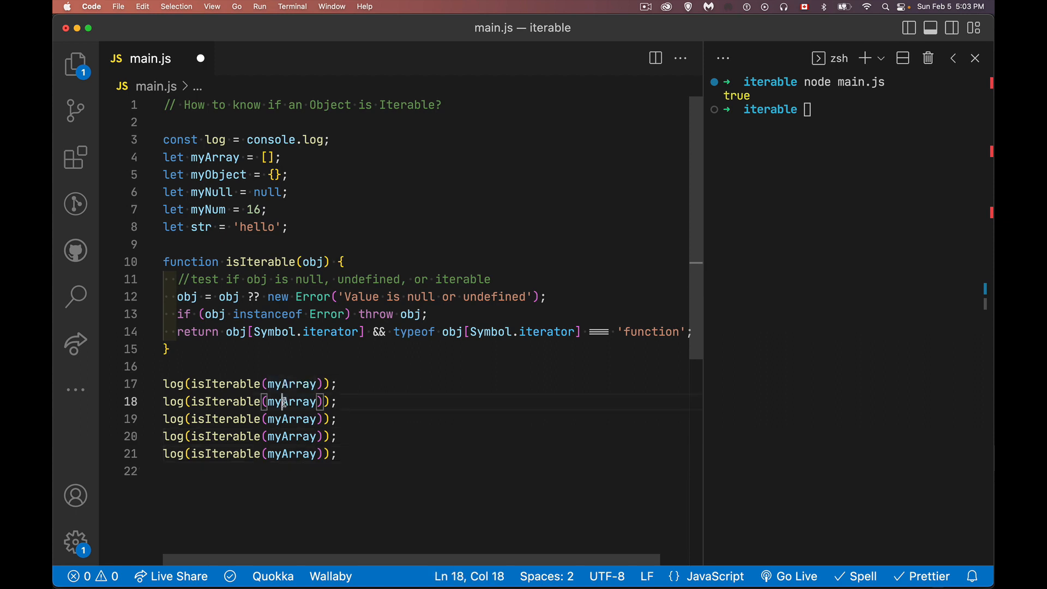
pyautogui.moveTo(311, 402)
pyautogui.write('Object')
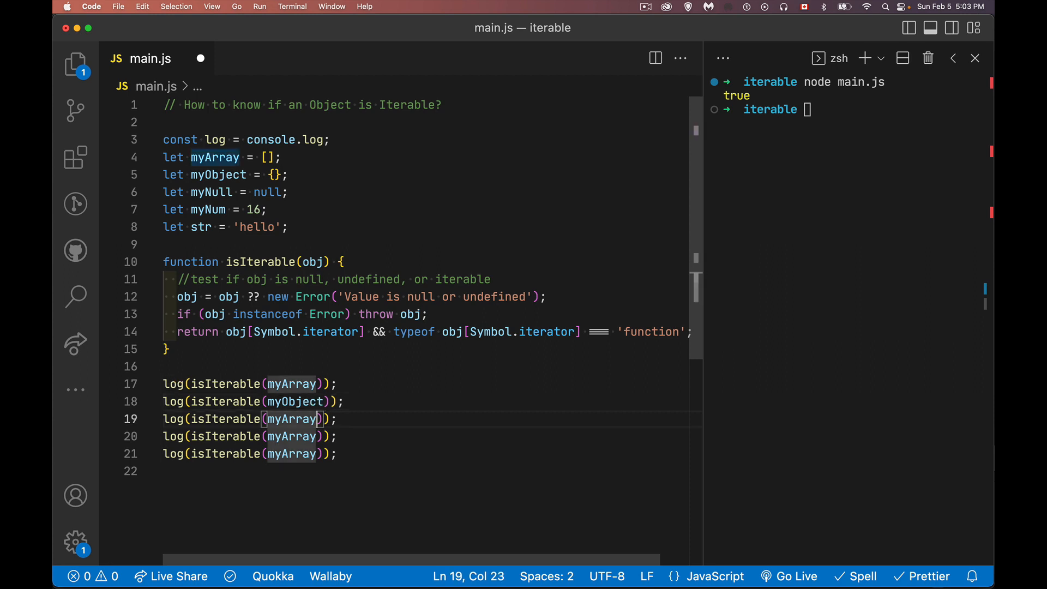
# Step: Add isIterable tests for myObject, myNum and str, and comment out the myNull test
pyautogui.press('Backspace')
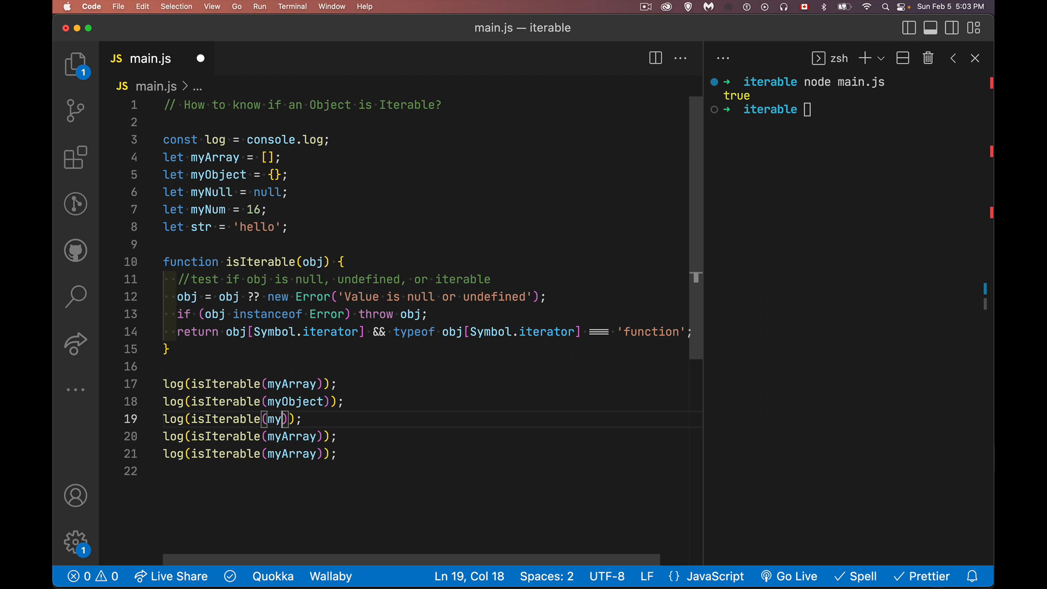
pyautogui.write('Num')
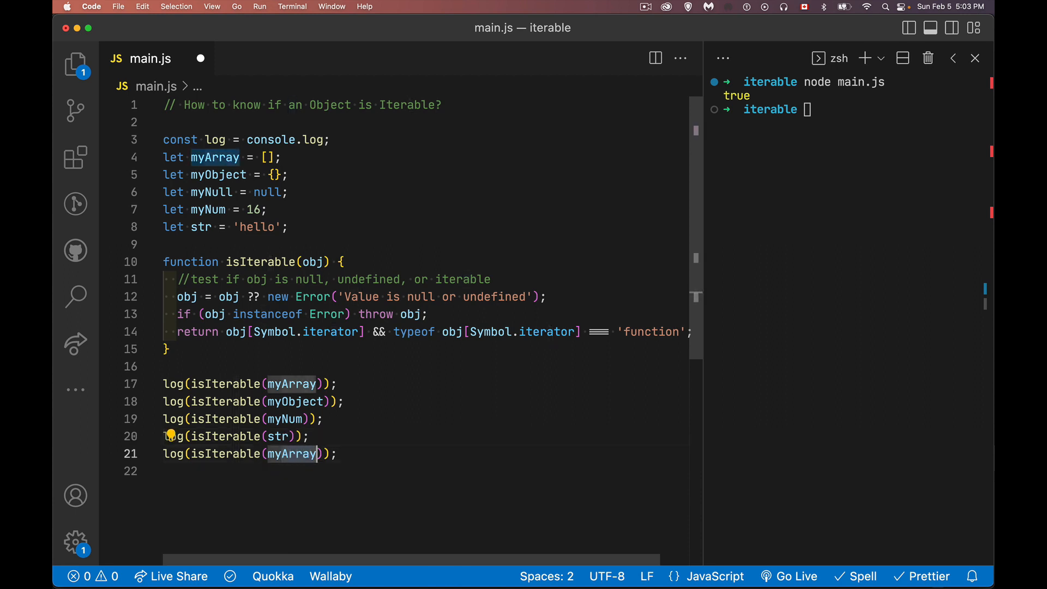
pyautogui.write('myNull')
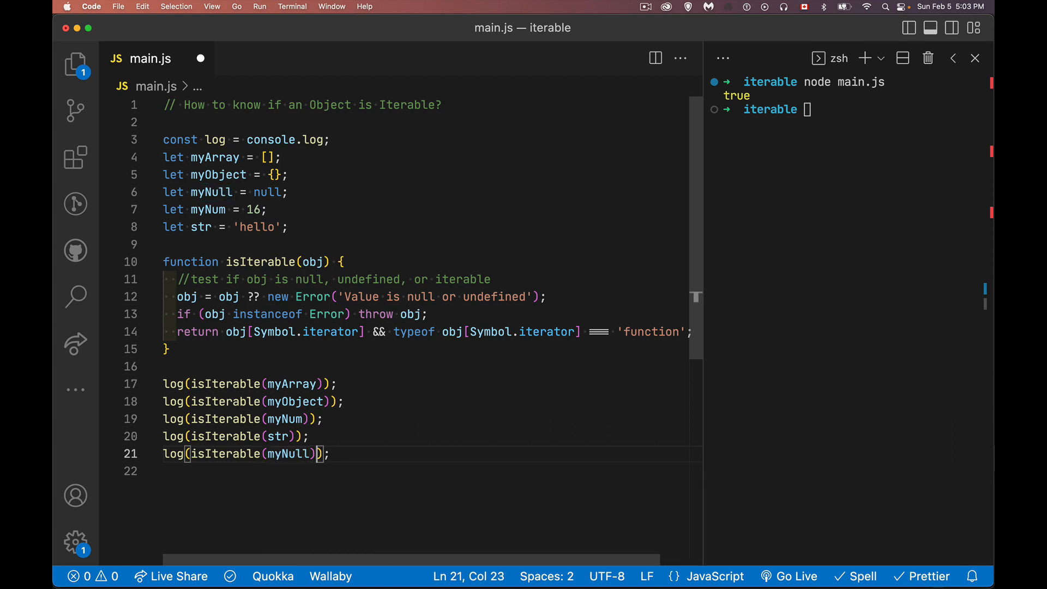
pyautogui.press('Cmd+/')
pyautogui.write('node main.js')
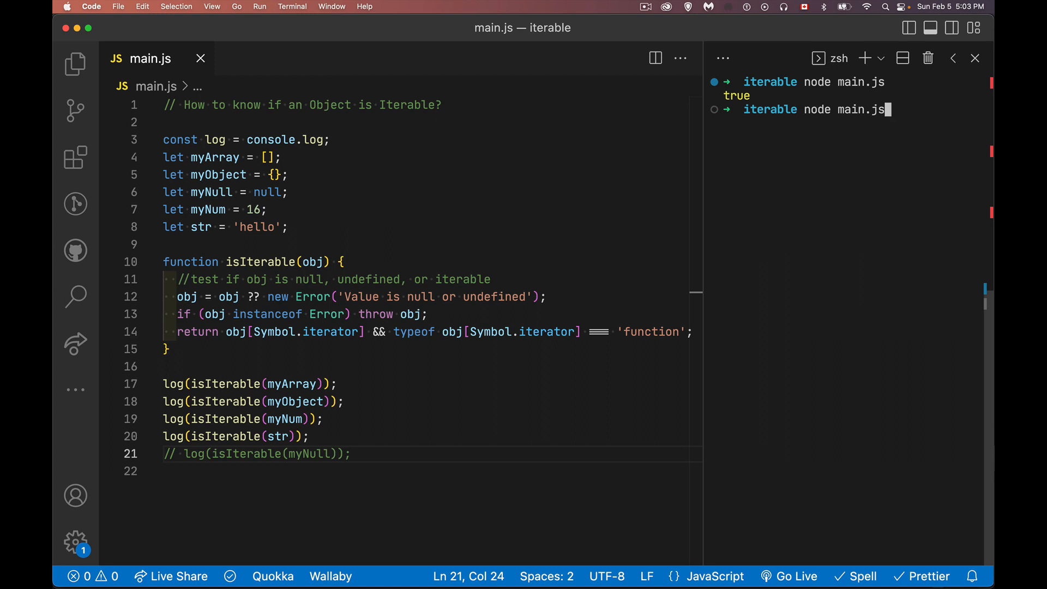
# Step: Rerun node main.js, printing true, undefined, undefined, true
pyautogui.press('Enter')
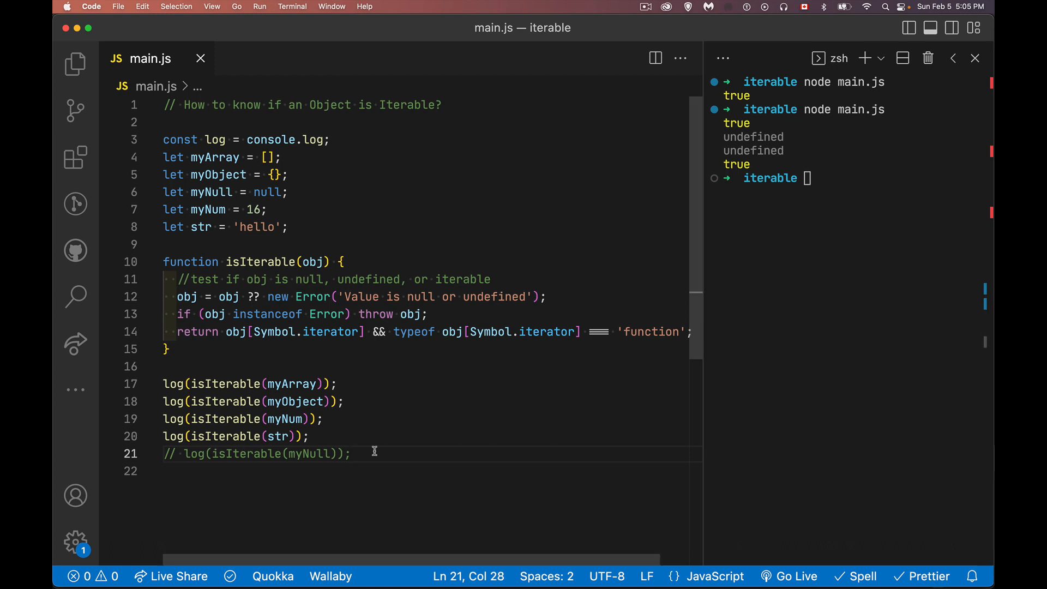
pyautogui.moveTo(243, 347)
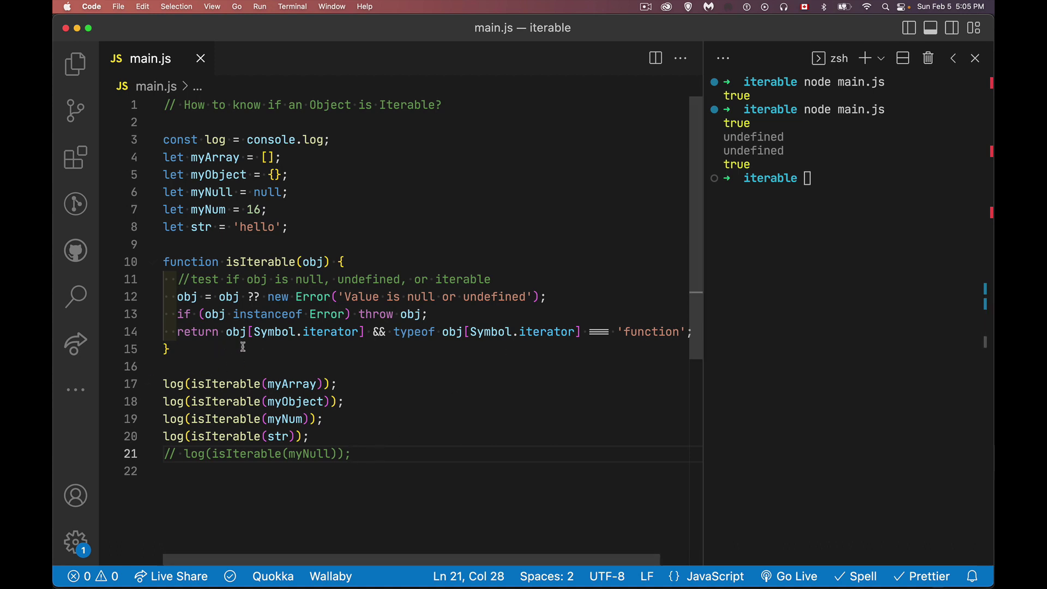
pyautogui.moveTo(500, 249)
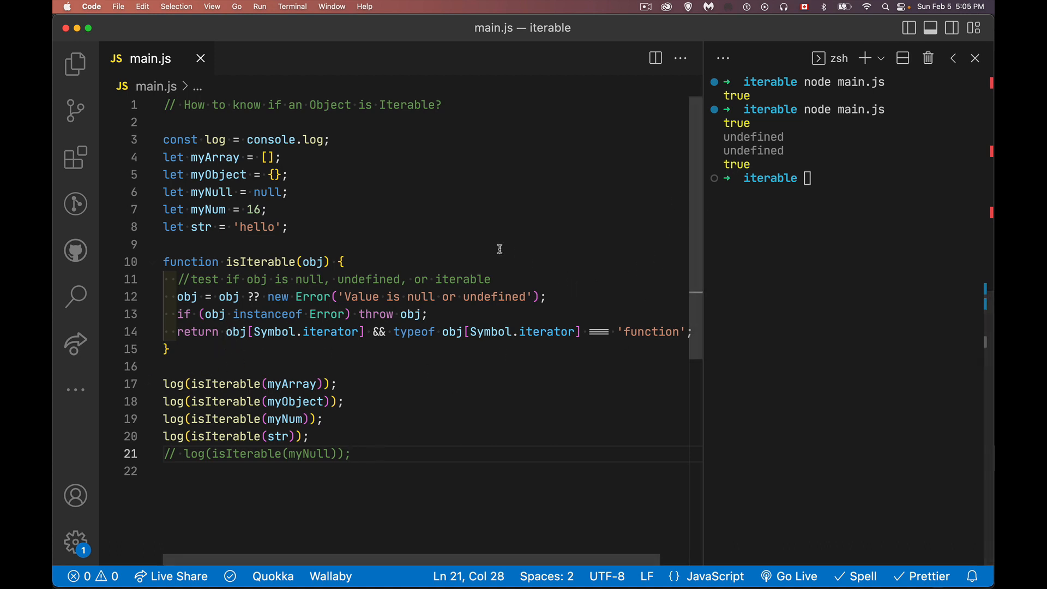
pyautogui.moveTo(356, 322)
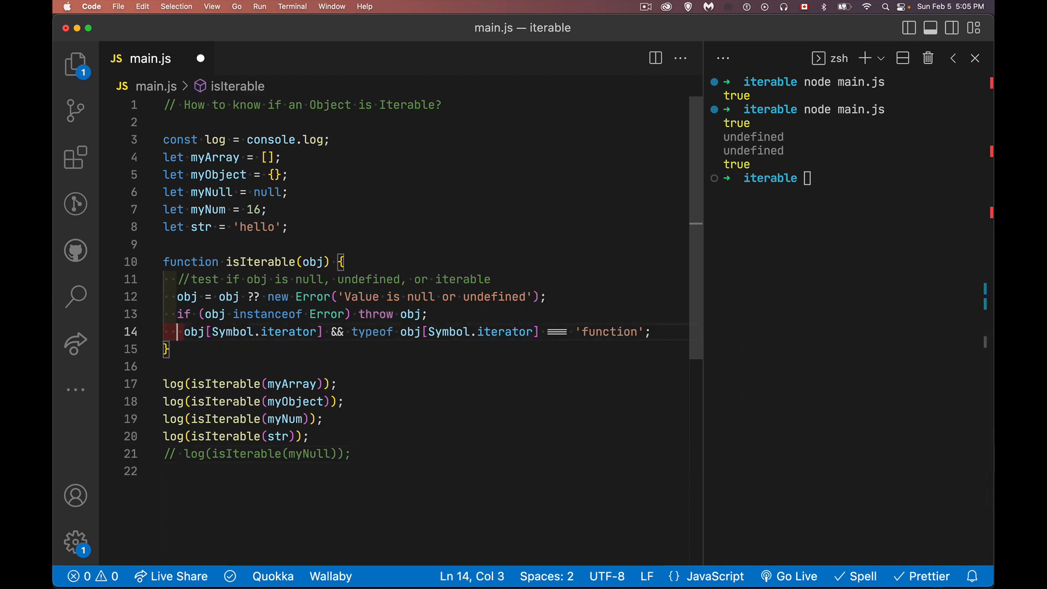
# Step: Turn isIterable's return into if (typeof obj[Symbol.iterator] === 'function') returning true, else false
pyautogui.write('if (')
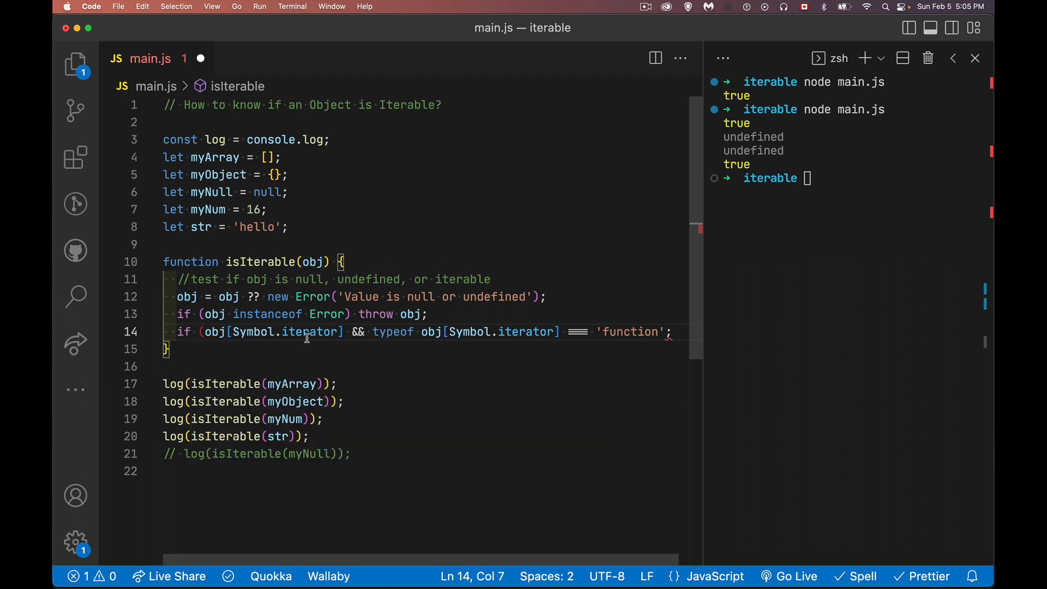
pyautogui.click(674, 332)
pyautogui.write(')')
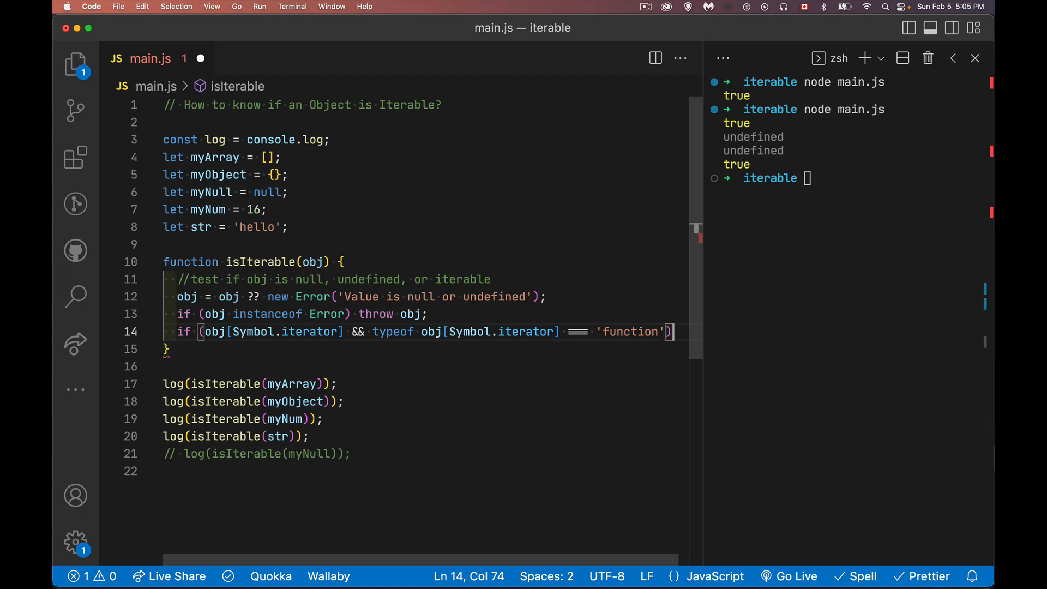
pyautogui.write('{')
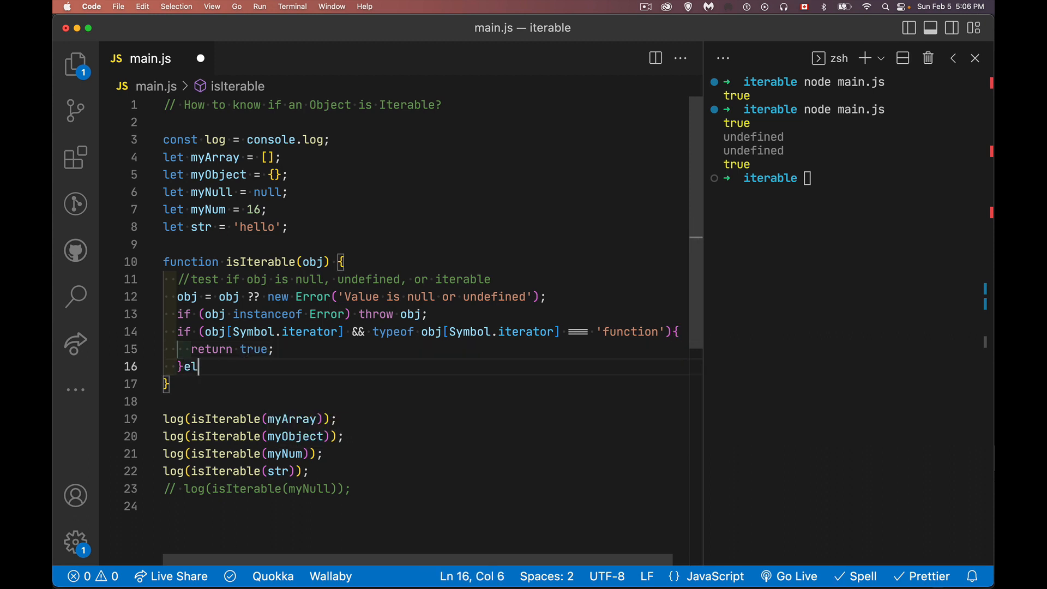
pyautogui.write('se{')
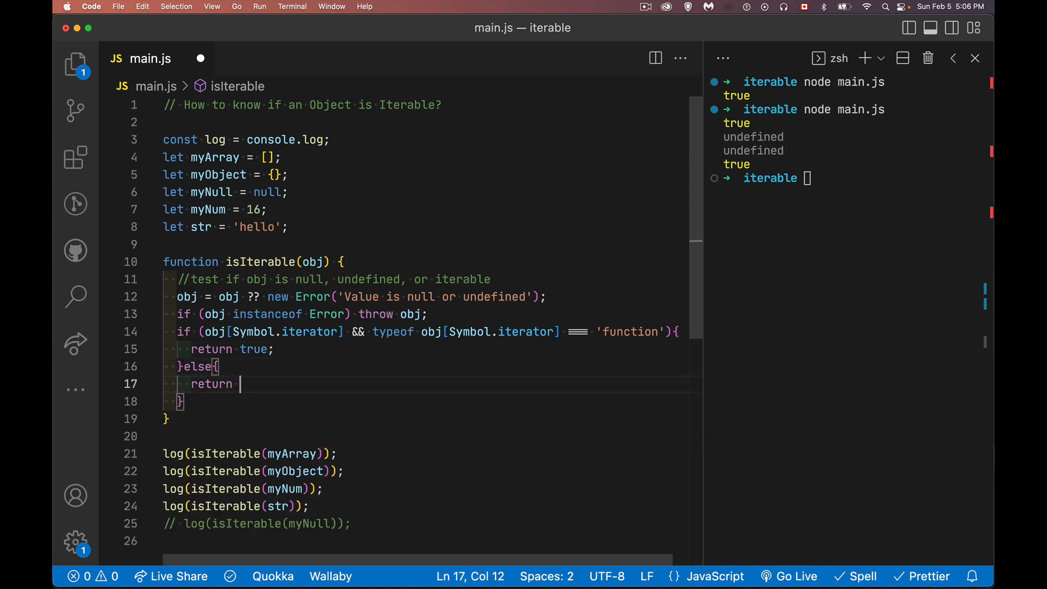
pyautogui.write('false;')
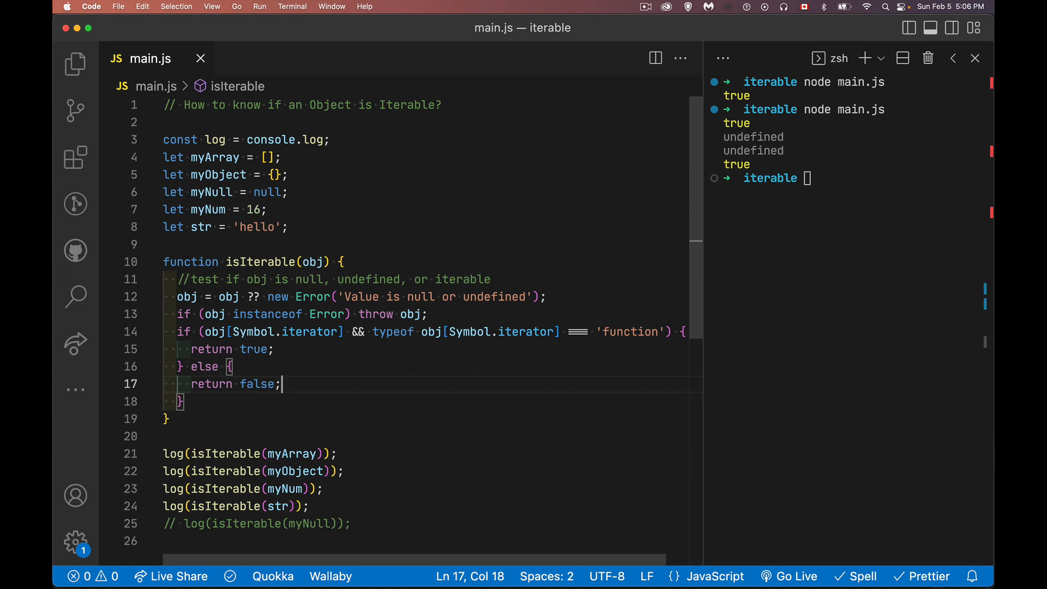